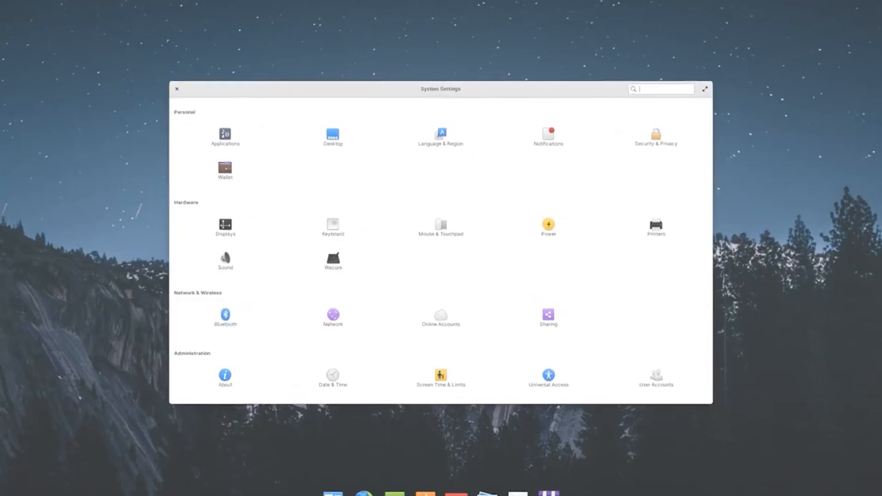
# Step: Close the System Settings overview and advance the welcome dialog to its Ready to Go page
pyautogui.click(333, 135)
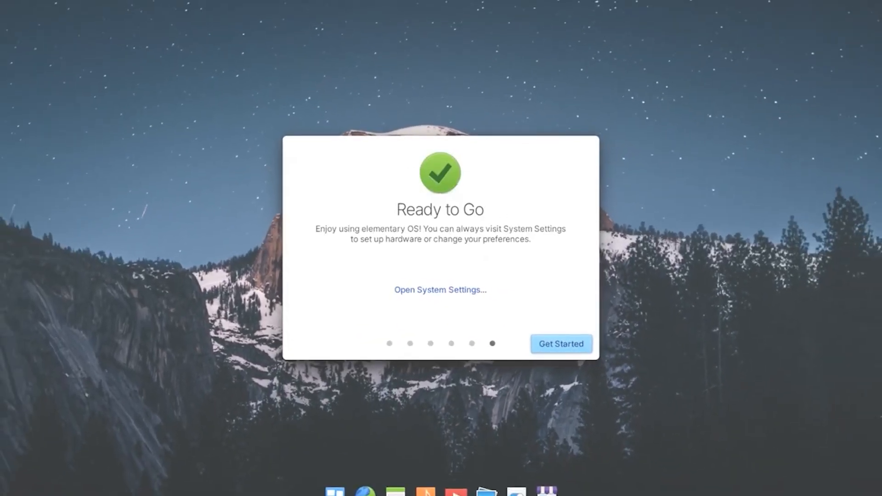
pyautogui.click(560, 343)
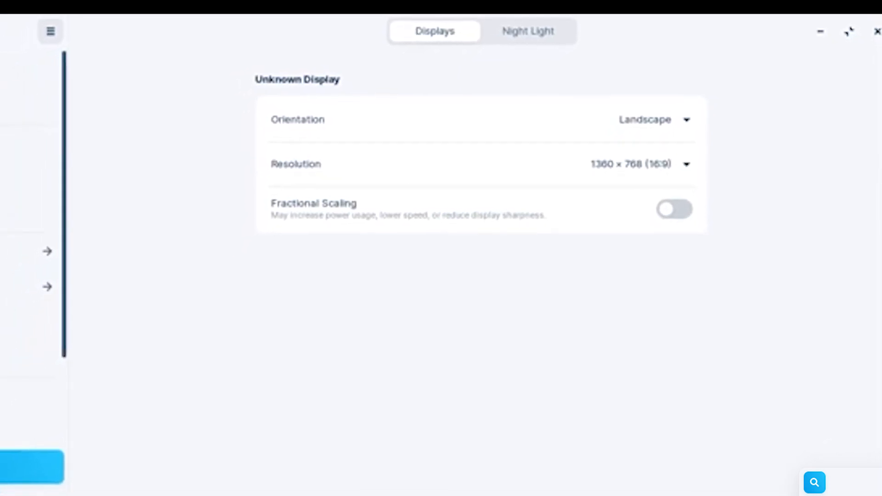
# Step: Browse the Background wallpaper gallery in Zorin Settings
pyautogui.click(49, 31)
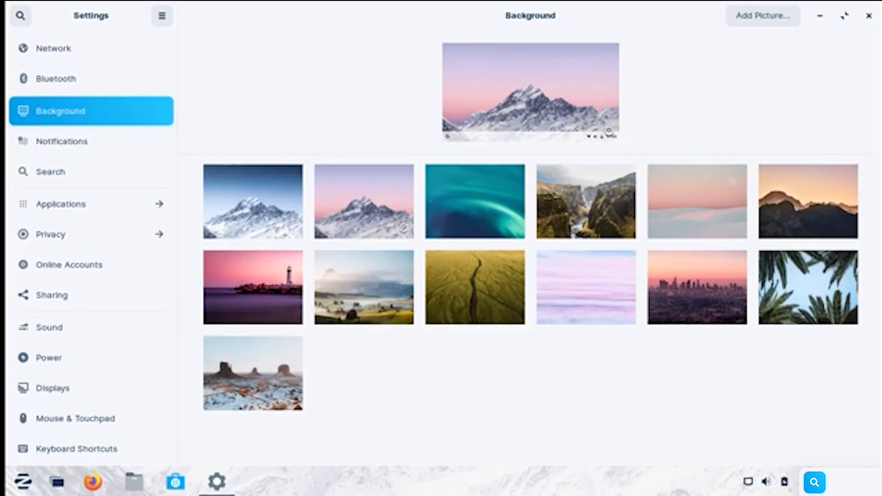
pyautogui.scroll(-3)
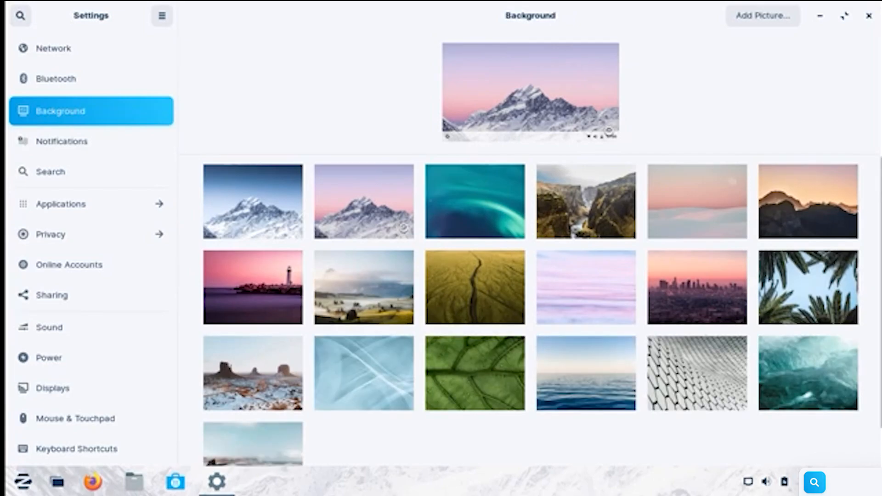
# Step: Review the Additional Drivers notification settings under Applications, then leave for the Zorin menu
pyautogui.click(61, 141)
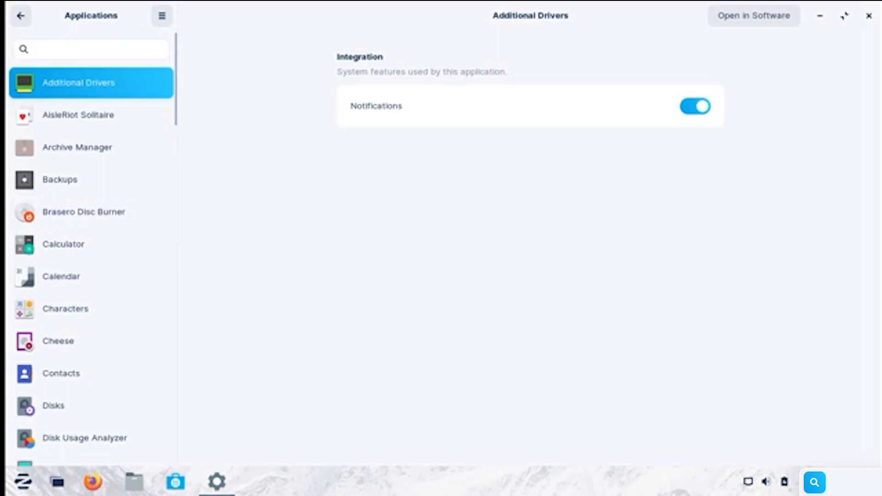
pyautogui.click(20, 15)
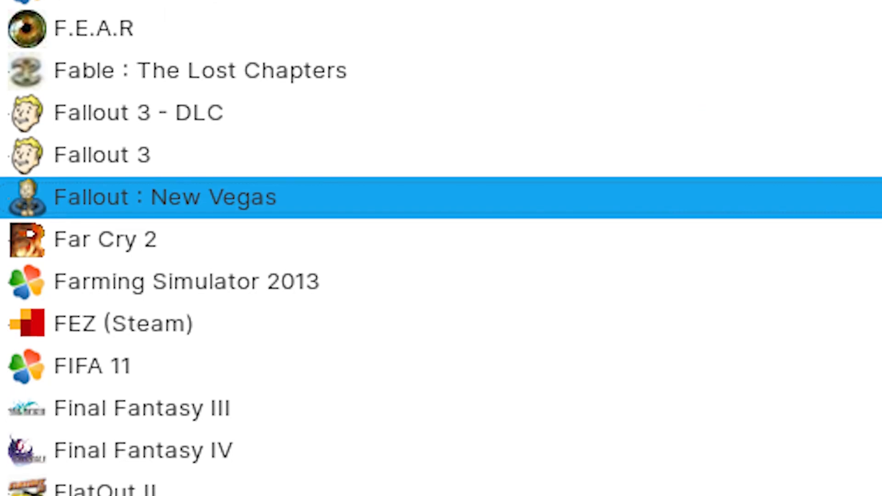
pyautogui.scroll(-3)
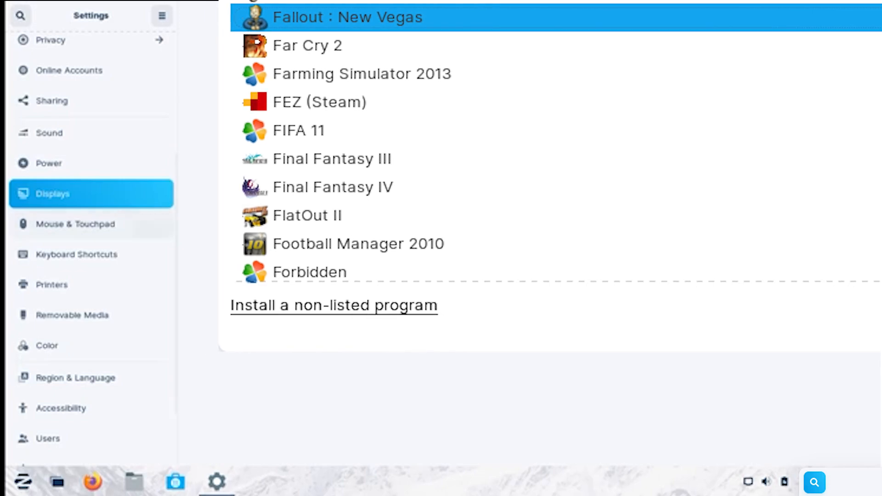
pyautogui.click(22, 482)
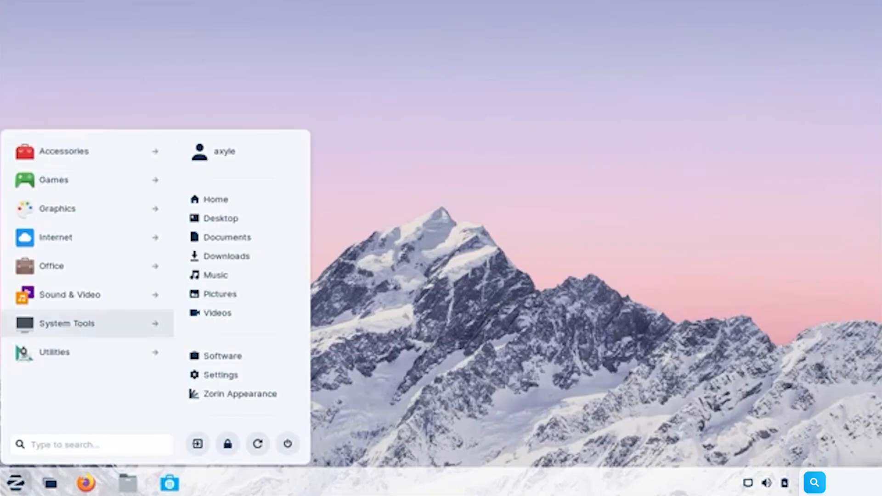
# Step: Browse the Utilities, Games, Graphics and Internet categories and launch Firefox Web Browser
pyautogui.click(67, 322)
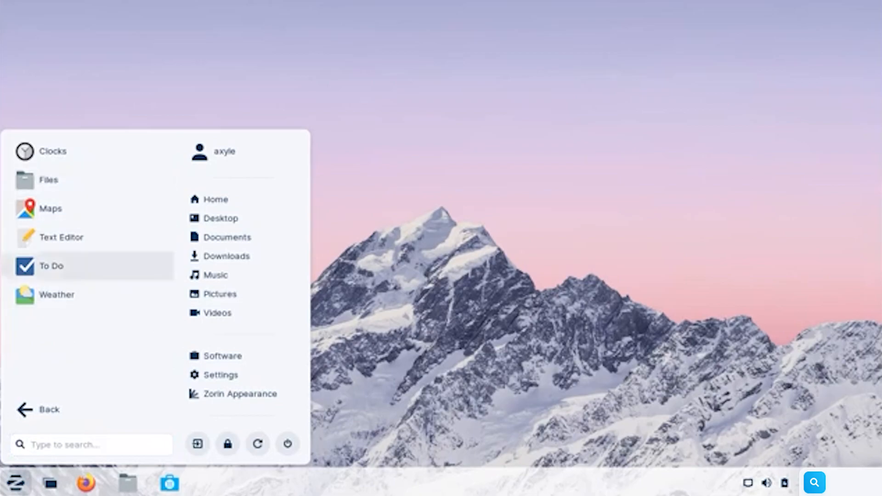
pyautogui.click(48, 410)
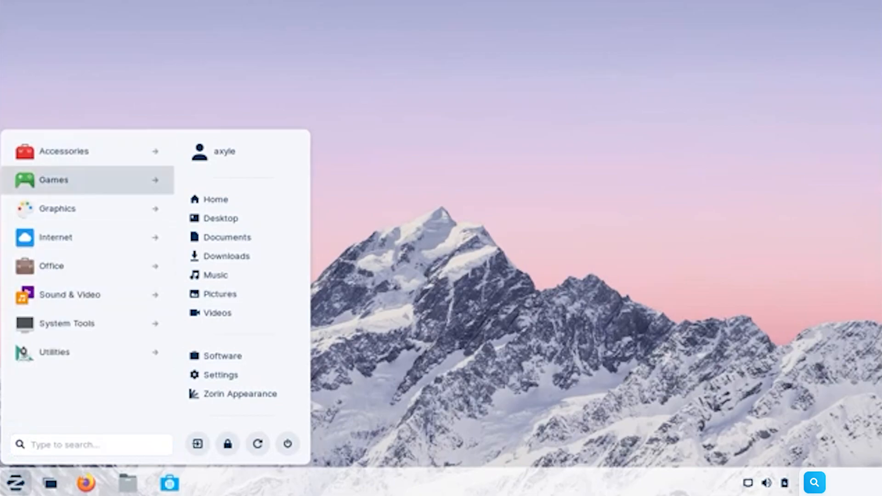
pyautogui.click(53, 180)
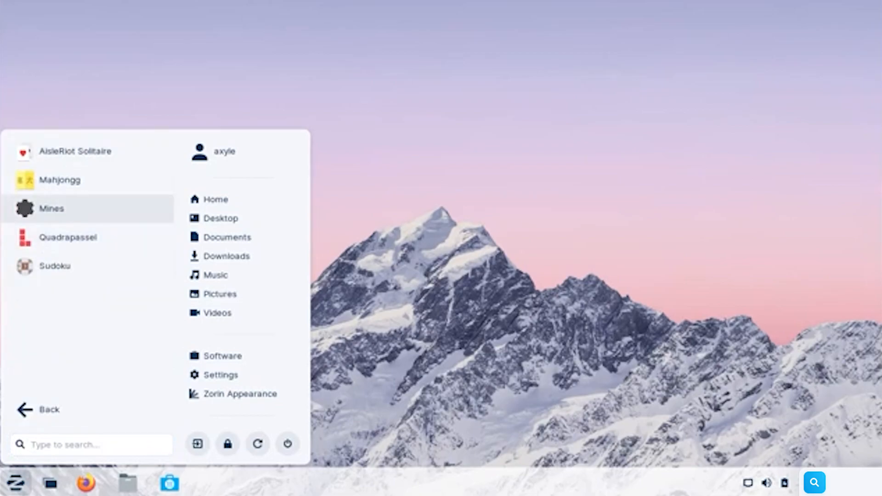
pyautogui.click(37, 410)
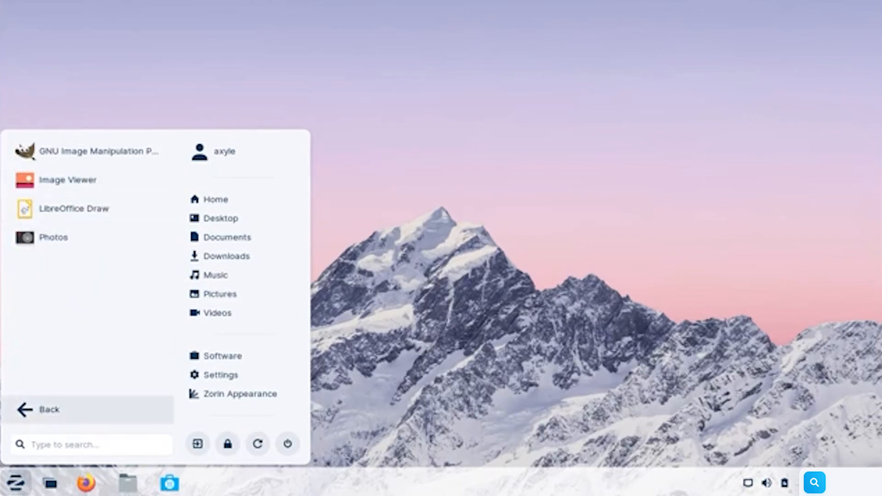
pyautogui.click(90, 444)
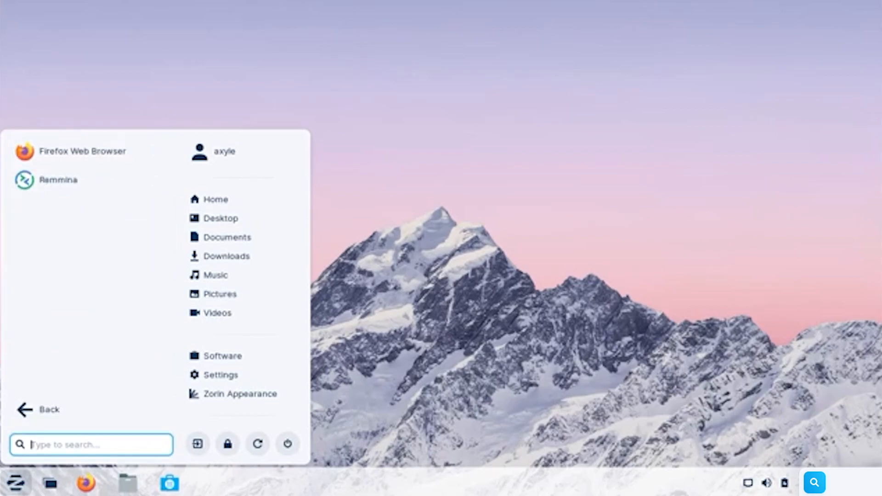
pyautogui.click(82, 151)
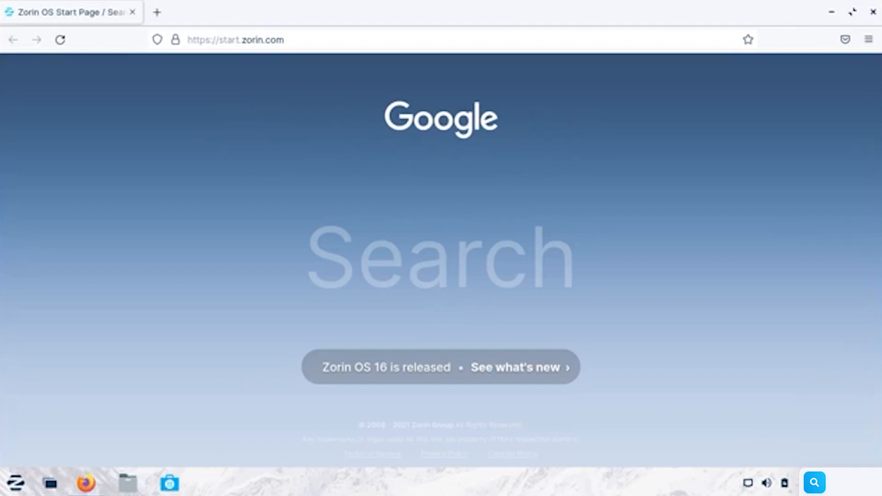
# Step: Review Firefox's Search settings, including the default engine and Search Shortcuts
pyautogui.click(868, 40)
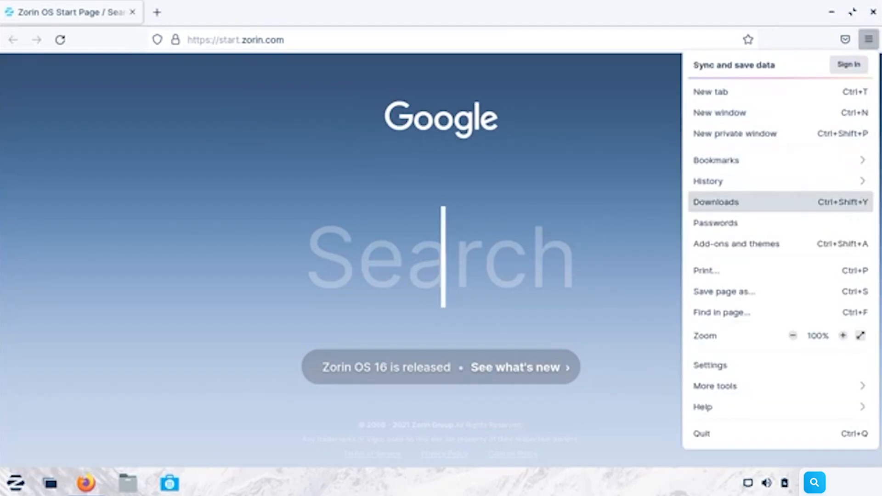
pyautogui.moveTo(709, 364)
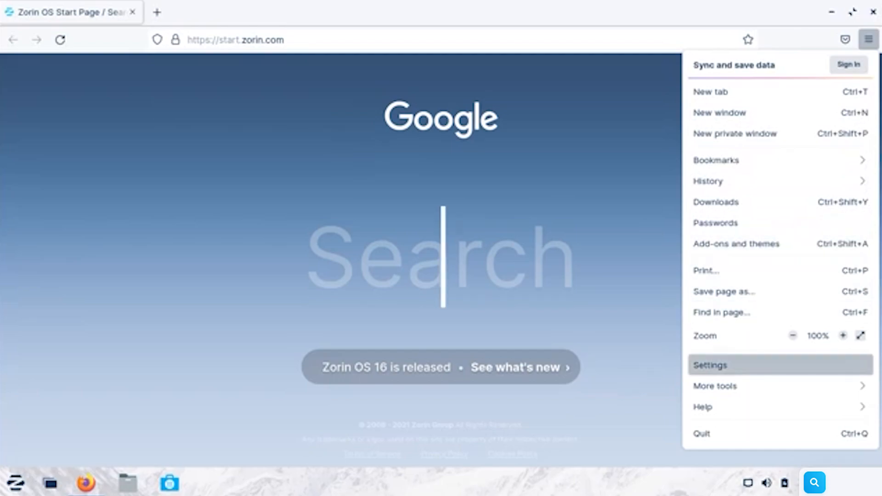
pyautogui.click(710, 364)
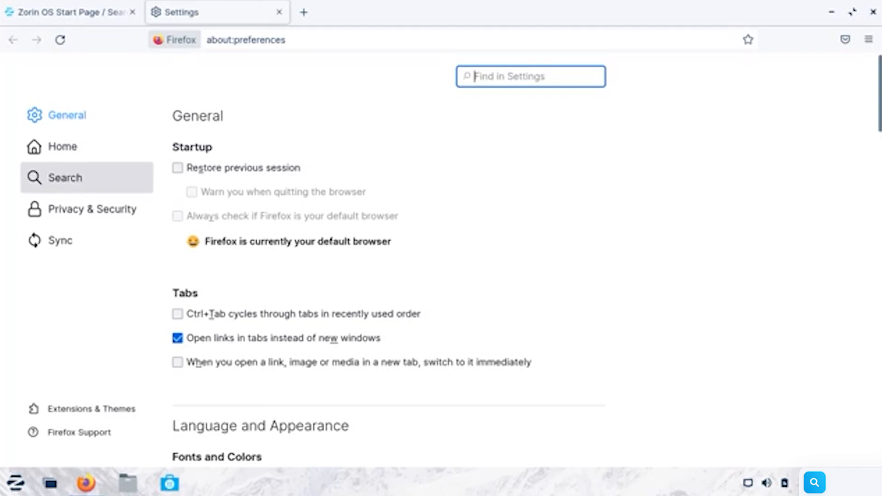
pyautogui.click(64, 177)
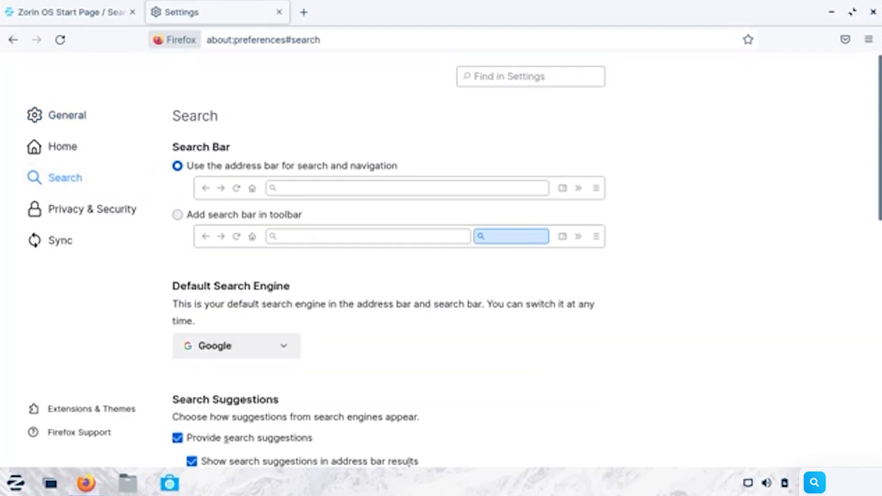
pyautogui.click(236, 346)
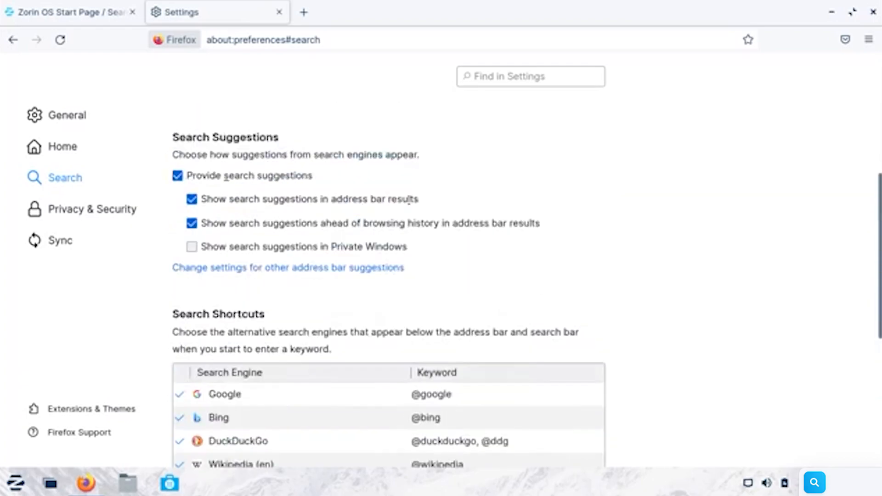
pyautogui.scroll(-3)
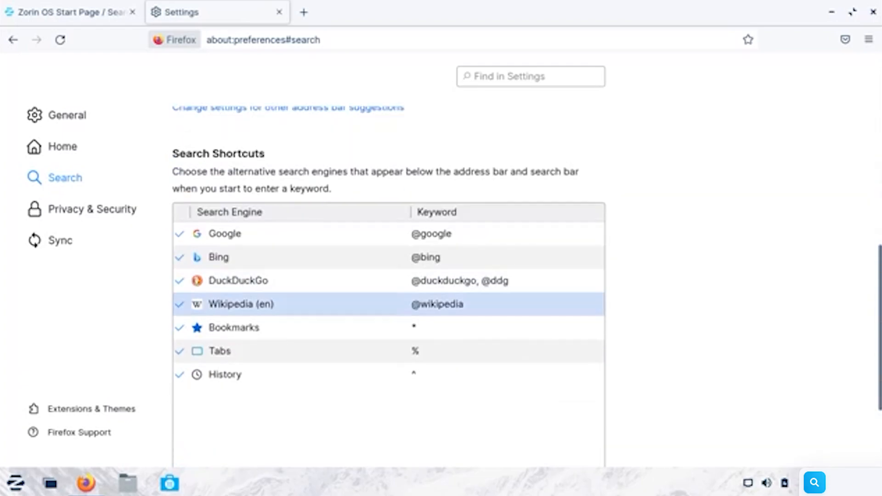
pyautogui.scroll(3)
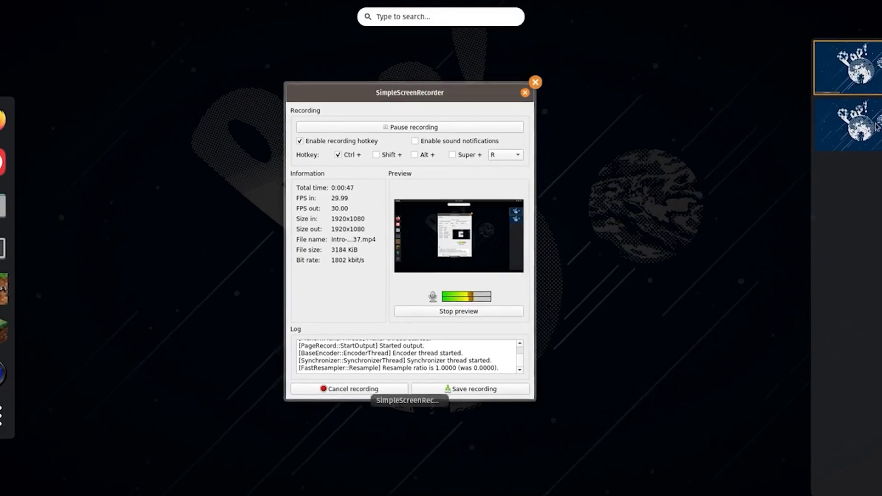
# Step: Launch the Minecraft Bedrock Launcher and nudge its window left
pyautogui.click(524, 92)
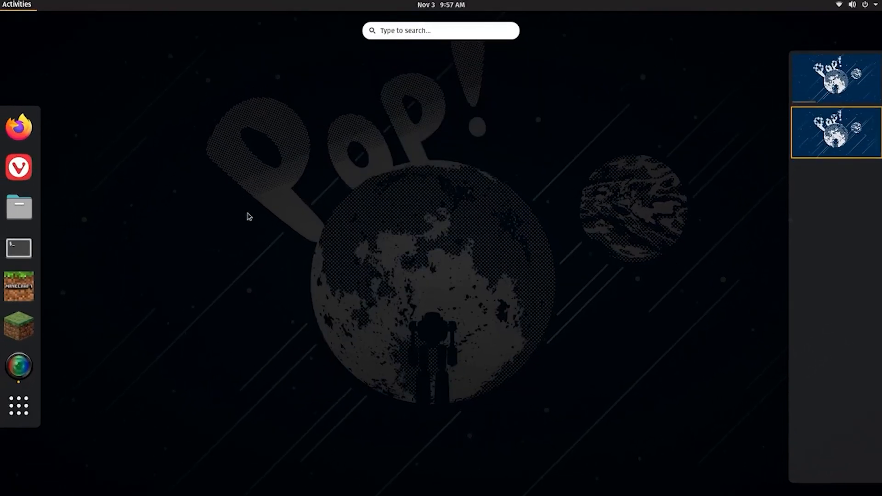
pyautogui.moveTo(209, 188)
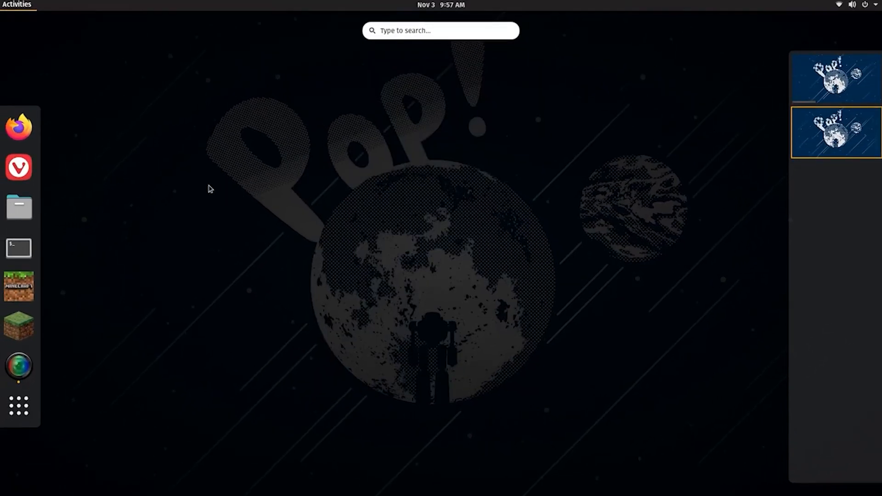
pyautogui.moveTo(18, 286)
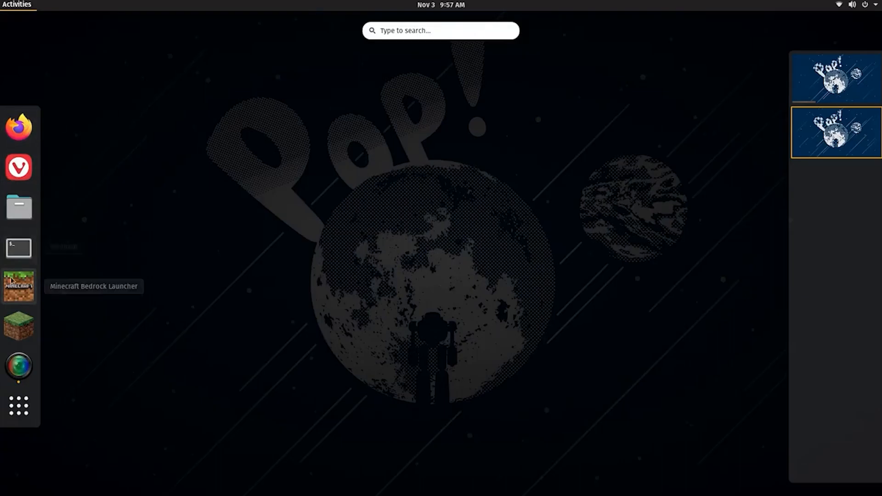
pyautogui.click(18, 285)
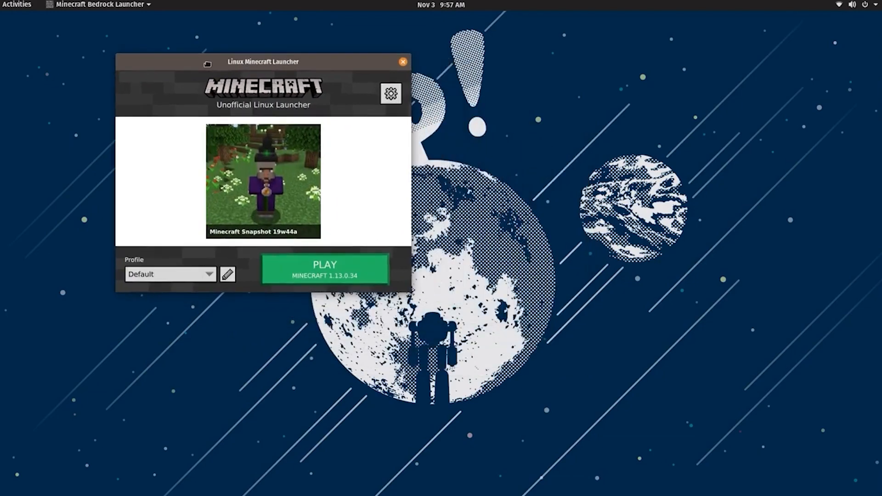
pyautogui.moveTo(263, 61); pyautogui.dragTo(242, 56)
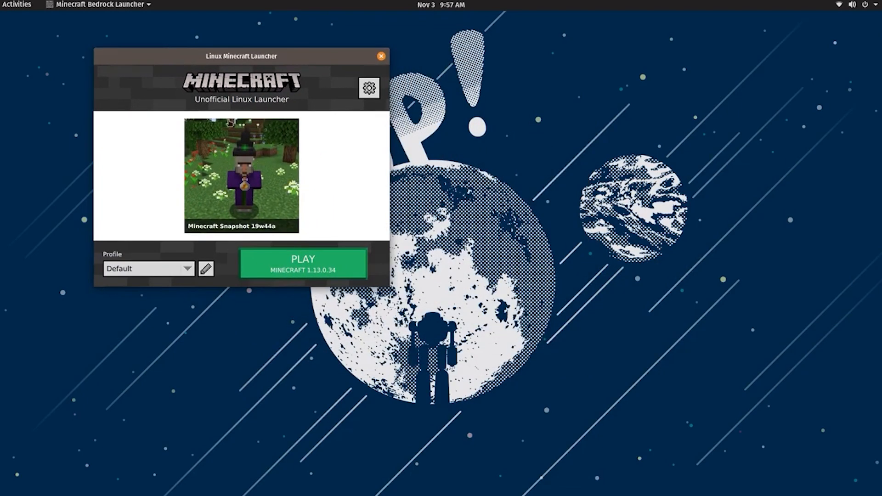
pyautogui.click(17, 4)
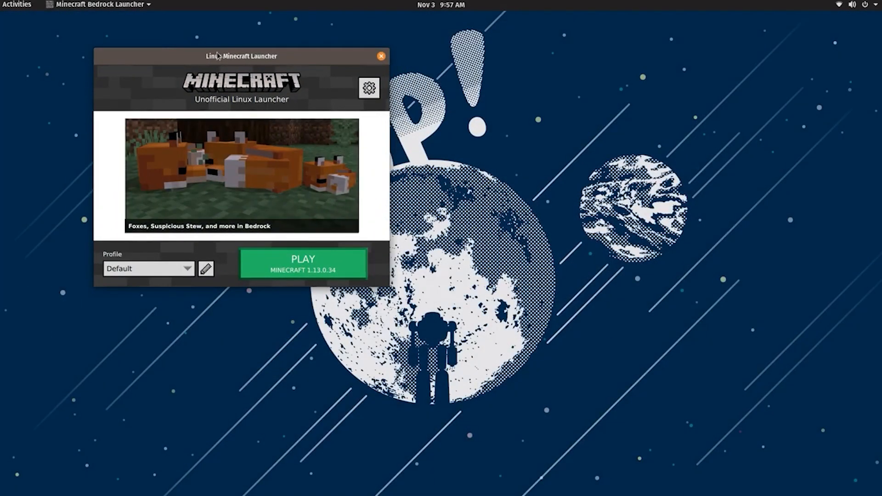
# Step: Launch the Minecraft Java Edition launcher alongside it
pyautogui.click(302, 264)
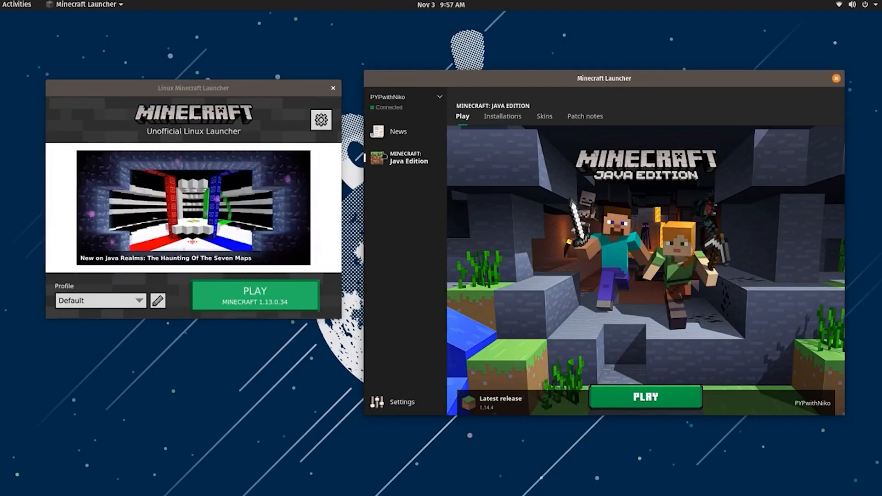
pyautogui.moveTo(107, 77)
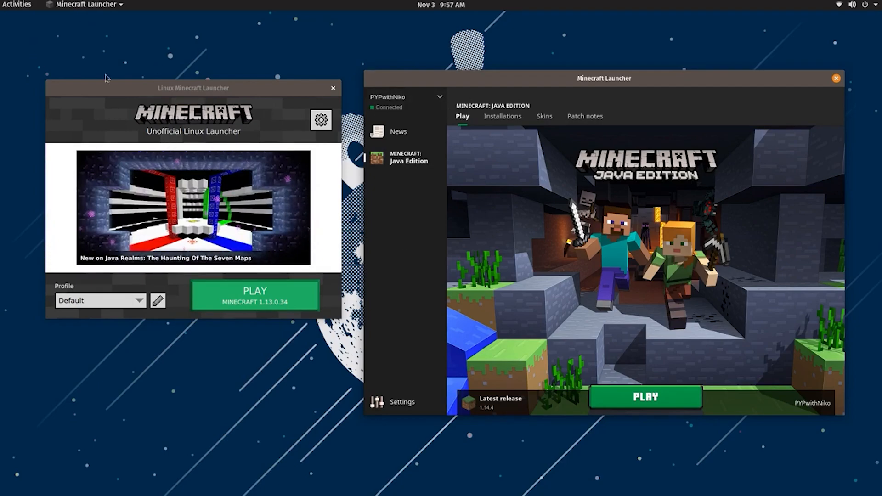
pyautogui.click(16, 5)
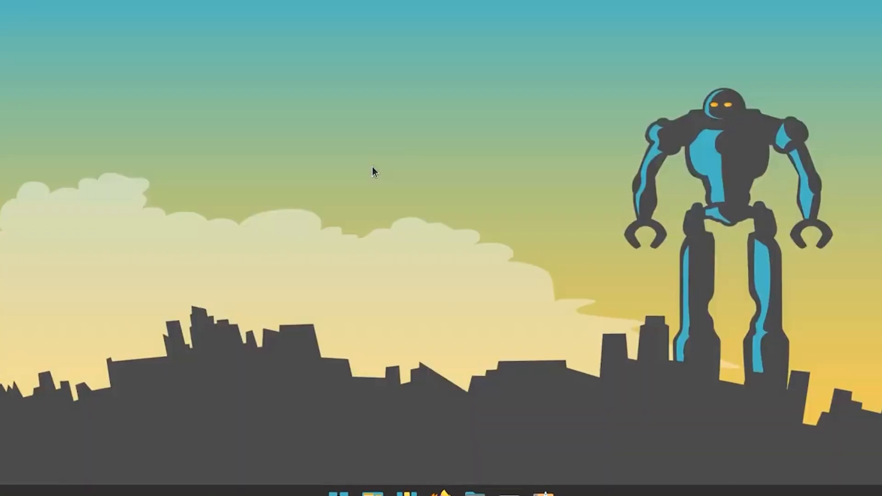
# Step: Reach the Desktop page of Pop!_OS Settings from the desktop's right-click menu
pyautogui.rightClick(371, 172)
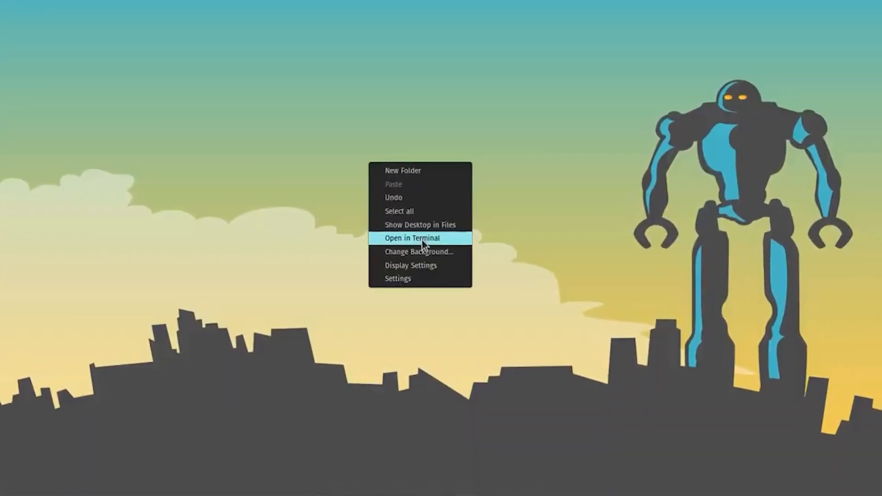
pyautogui.click(419, 252)
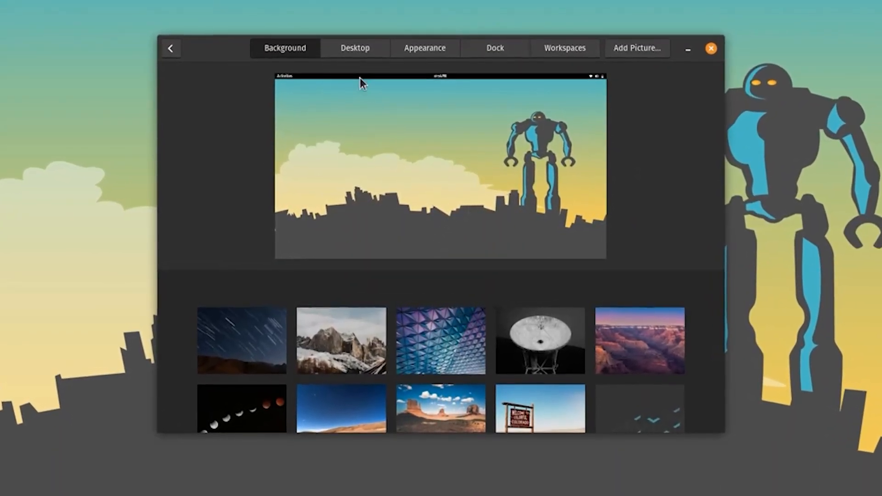
pyautogui.click(355, 48)
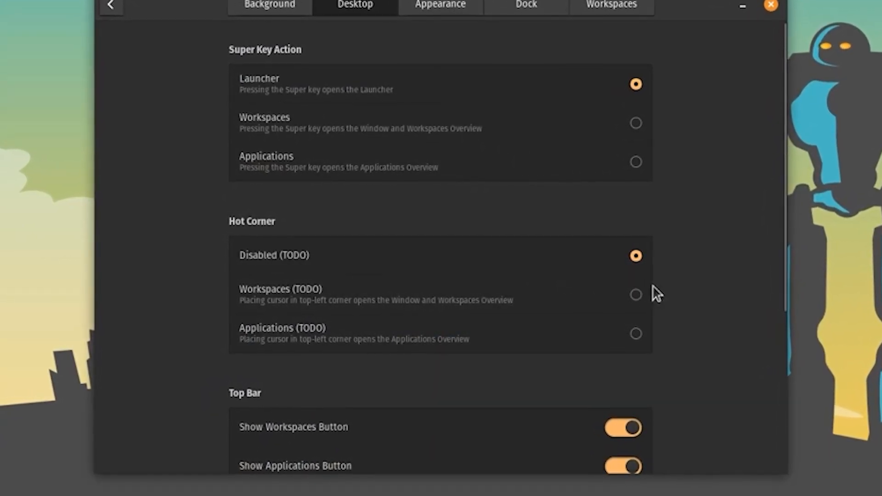
# Step: Turn off Show Applications Button in the Top Bar settings
pyautogui.scroll(-3)
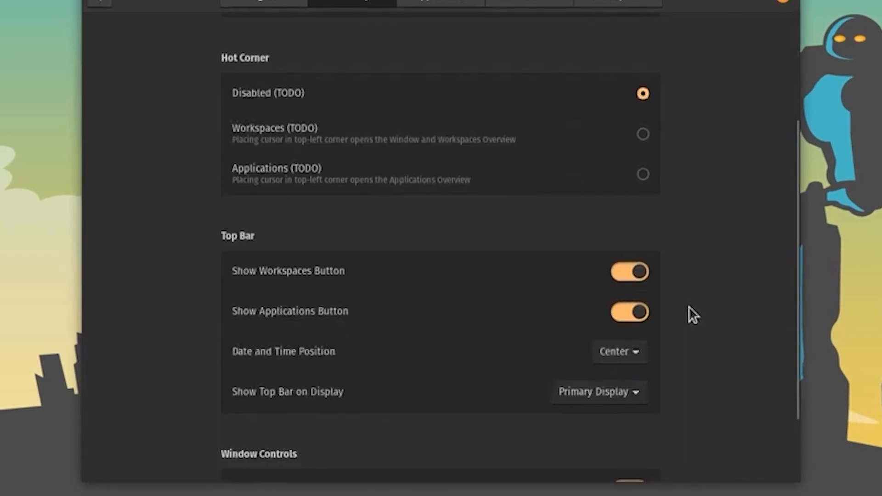
pyautogui.scroll(-3)
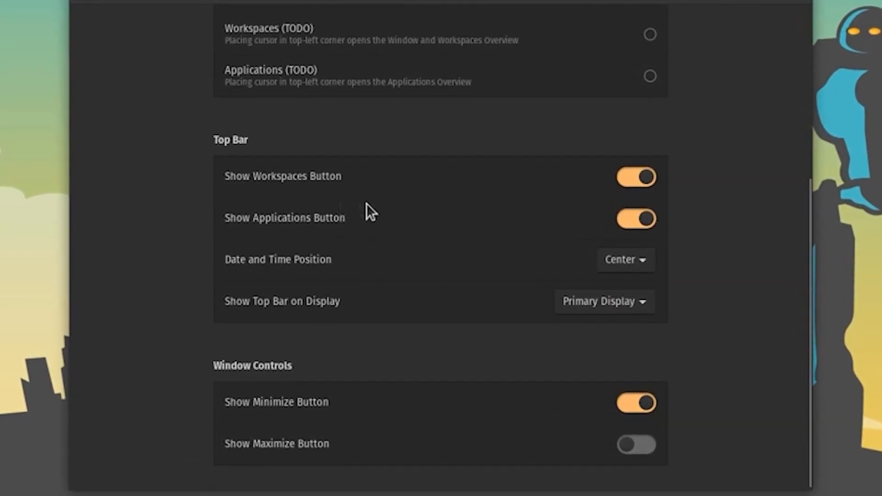
pyautogui.click(636, 219)
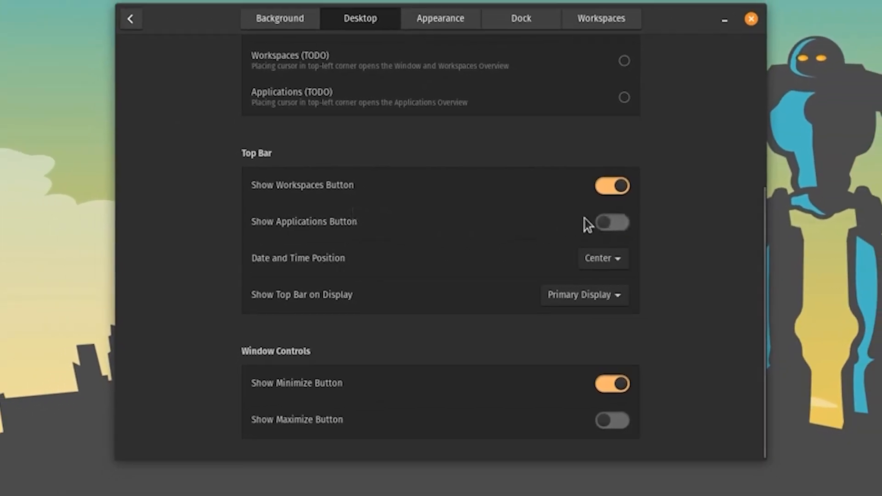
pyautogui.click(612, 223)
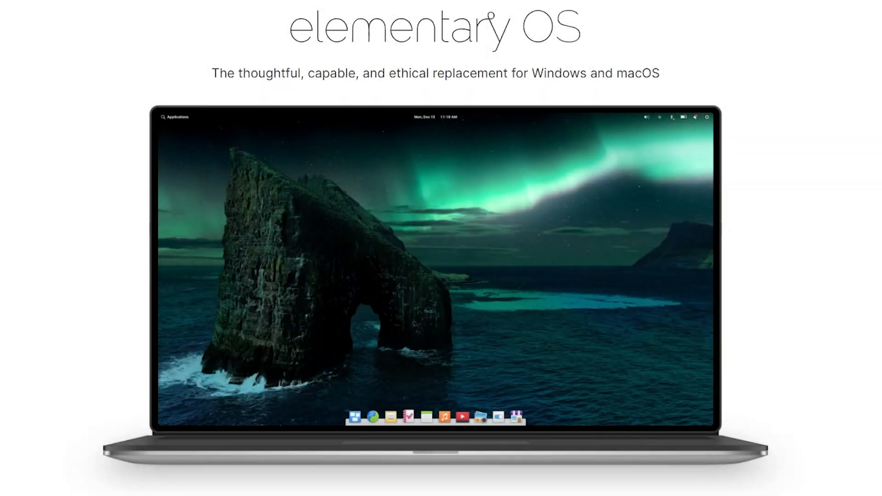
pyautogui.scroll(-3)
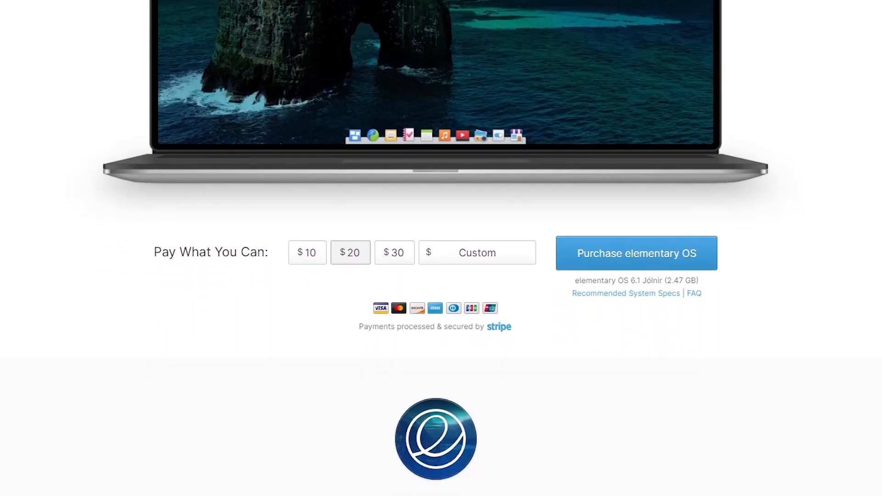
pyautogui.scroll(-3)
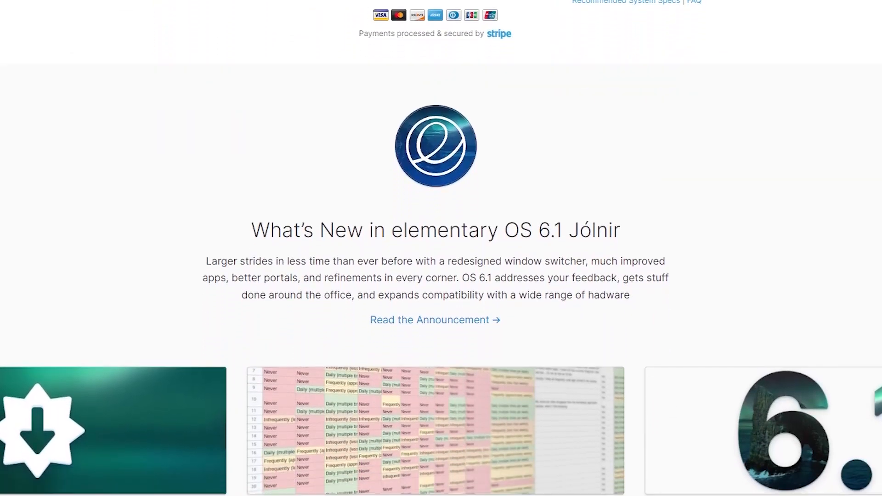
pyautogui.scroll(-3)
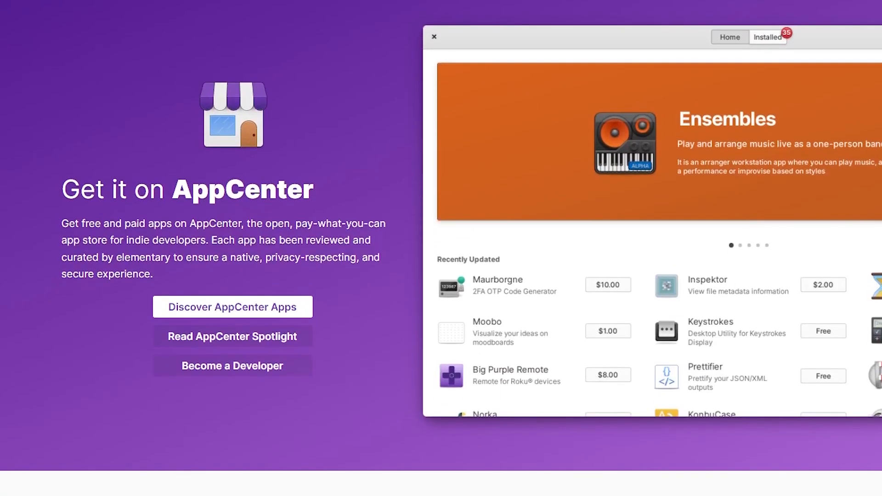
pyautogui.scroll(-3)
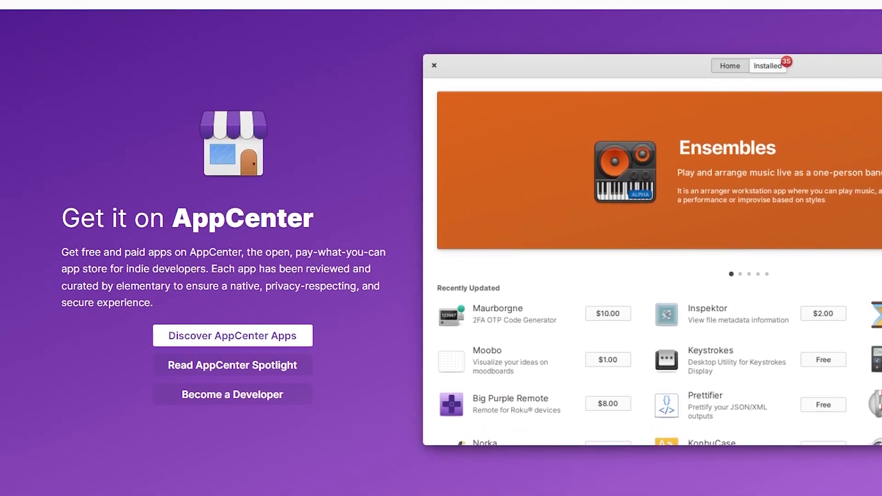
pyautogui.scroll(-3)
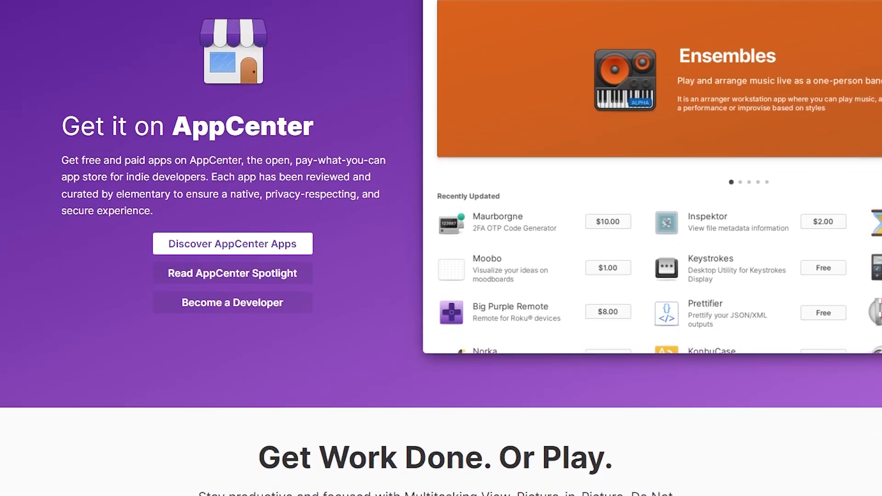
pyautogui.scroll(-3)
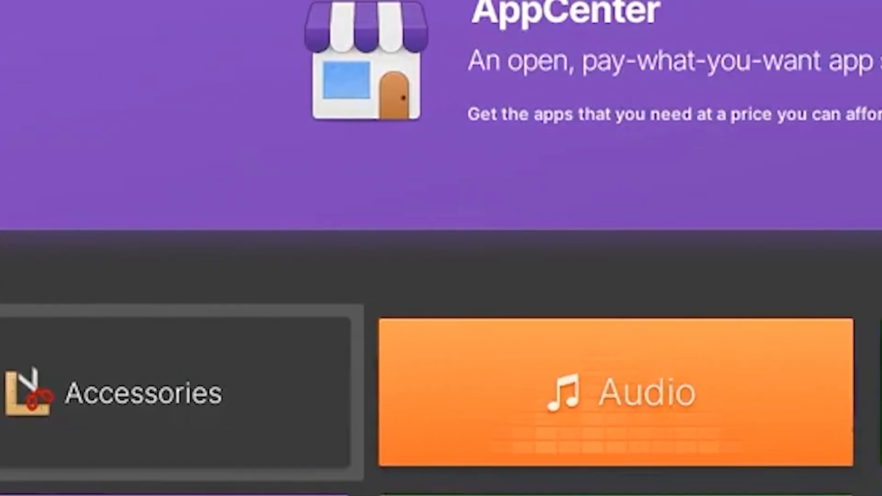
pyautogui.hscroll(3)
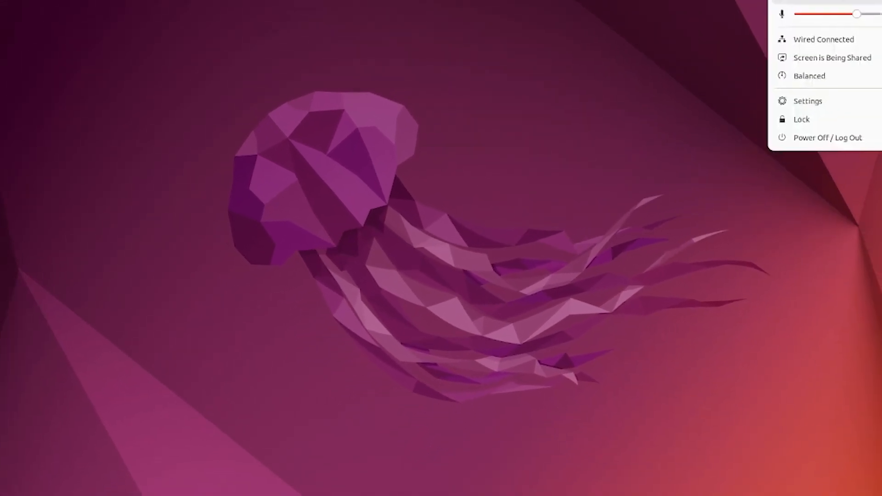
# Step: Show the GNOME Settings About page with Ubuntu Jammy Jellyfish, GNOME 42.beta and Wayland
pyautogui.click(808, 101)
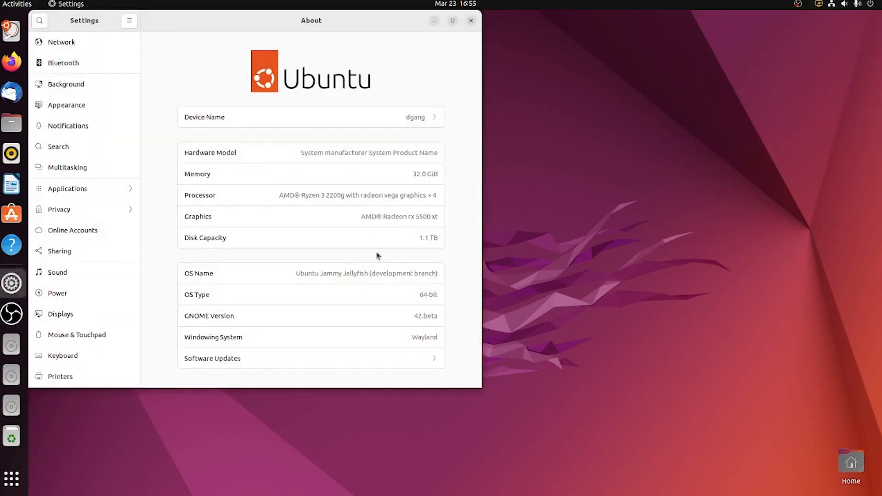
pyautogui.scroll(-3)
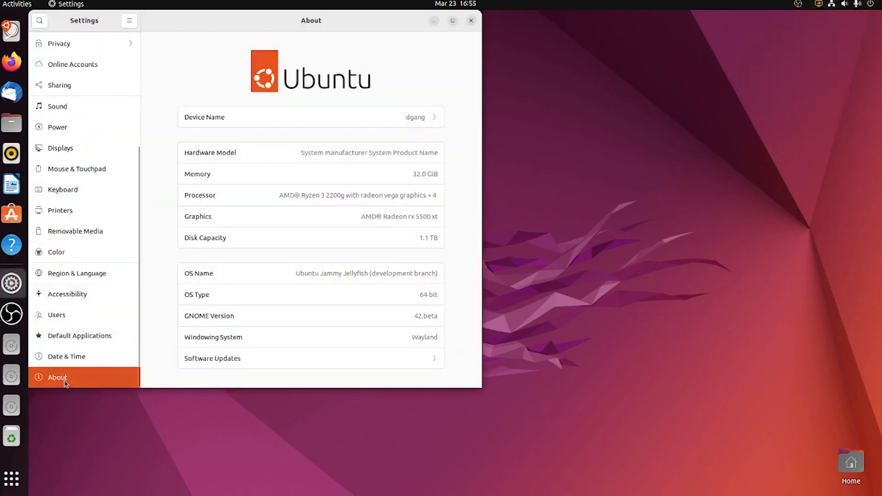
pyautogui.moveTo(257, 247)
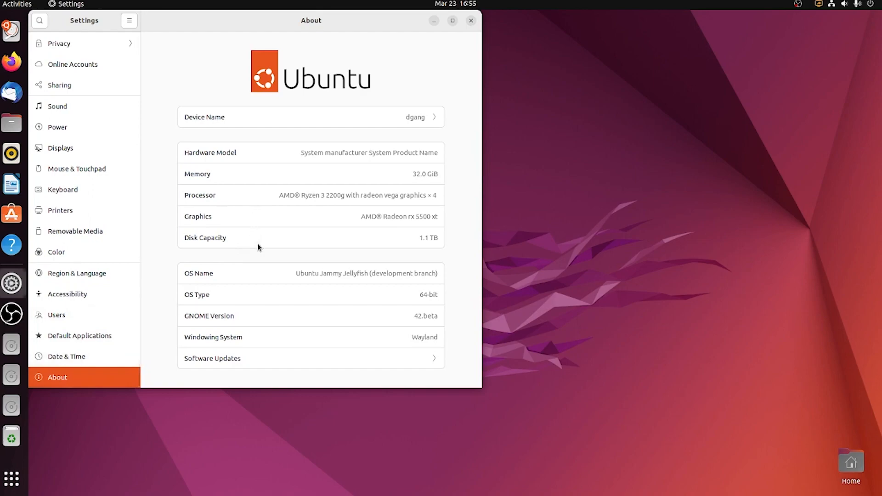
pyautogui.moveTo(311, 281)
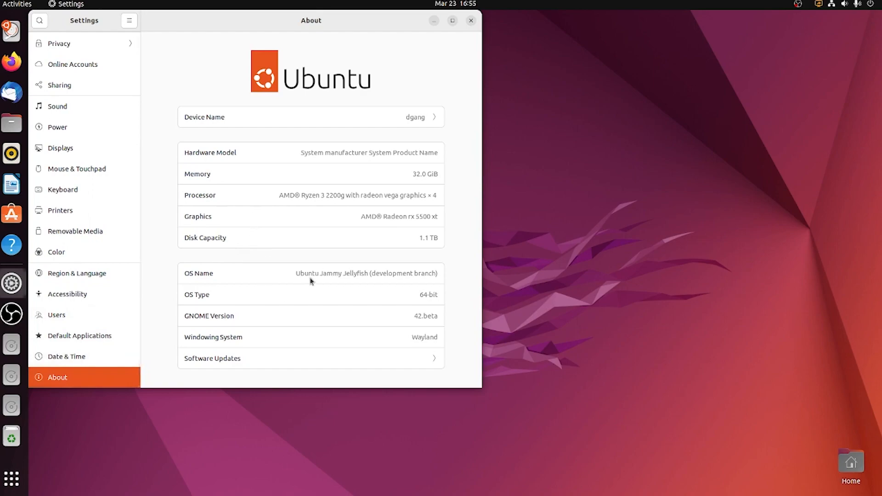
pyautogui.moveTo(356, 276)
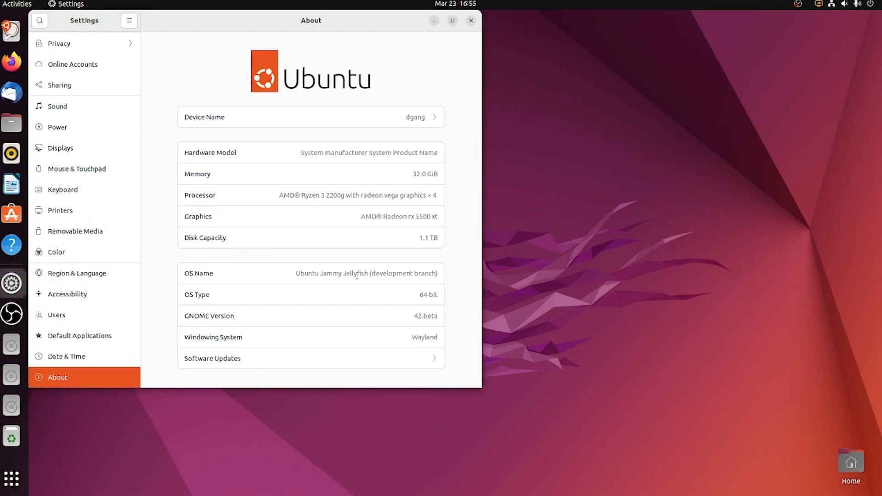
pyautogui.moveTo(403, 286)
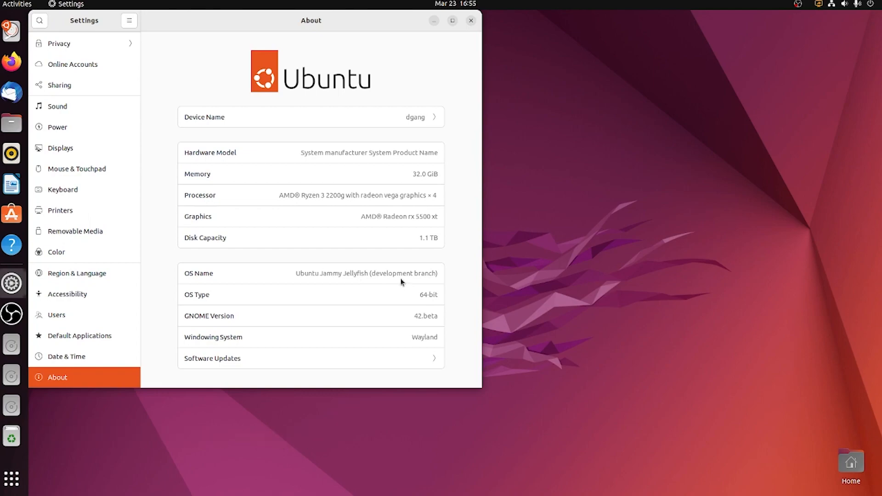
pyautogui.moveTo(381, 333)
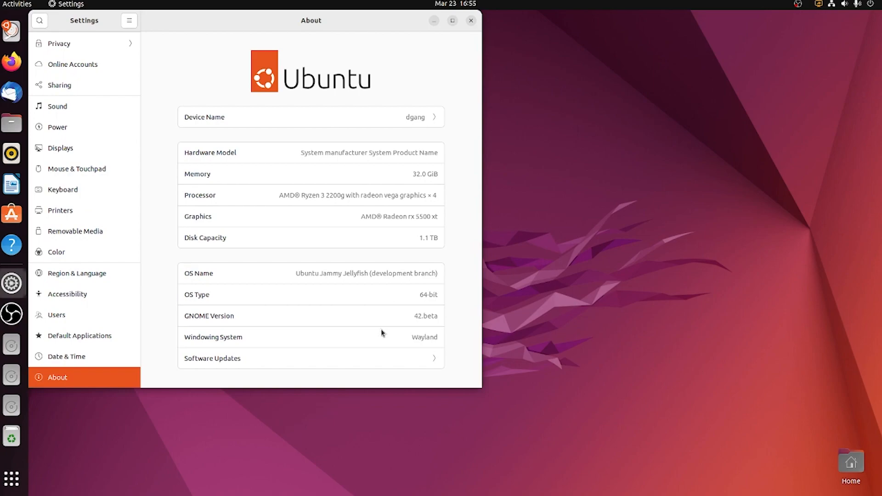
pyautogui.moveTo(423, 358)
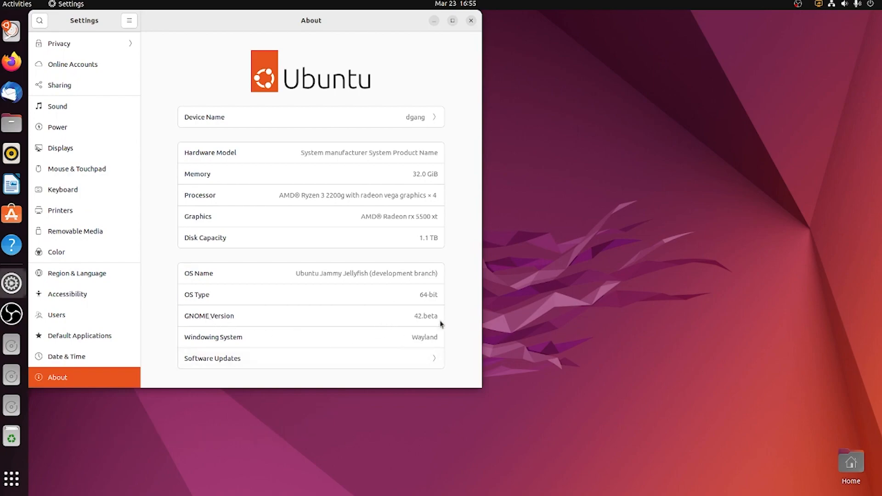
pyautogui.moveTo(434, 325)
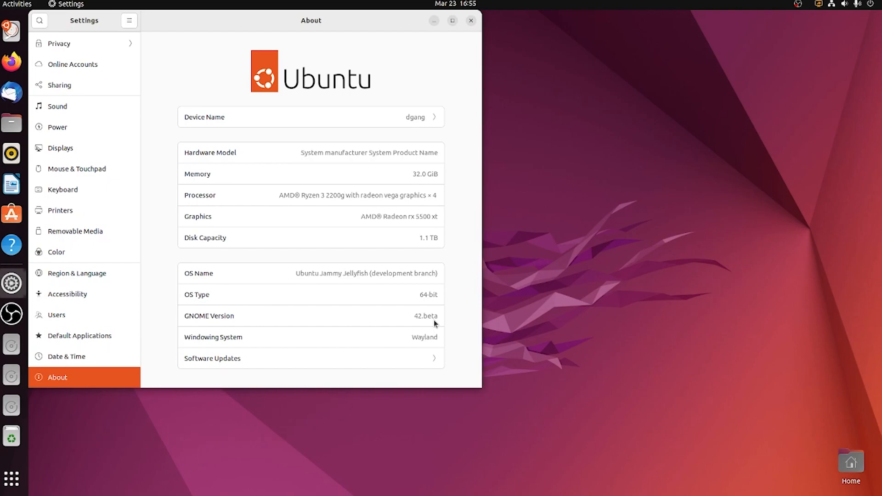
pyautogui.moveTo(440, 345)
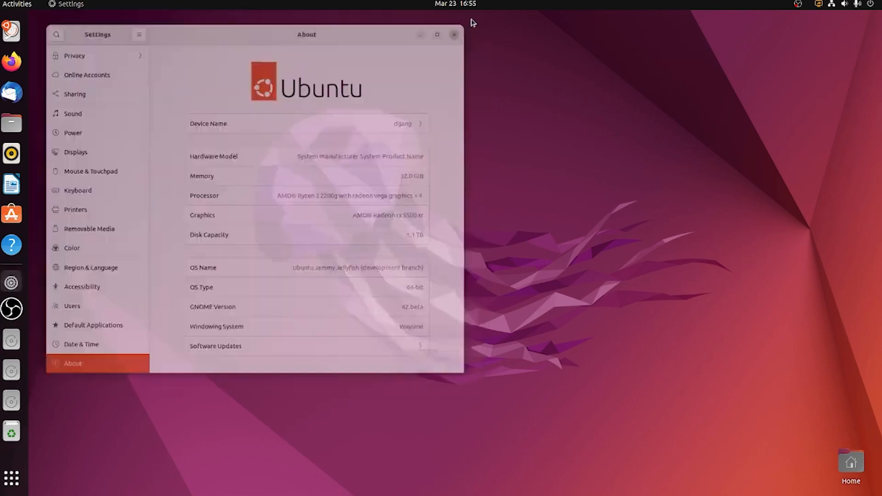
# Step: Close the Settings window, leaving the jellyfish desktop
pyautogui.click(453, 34)
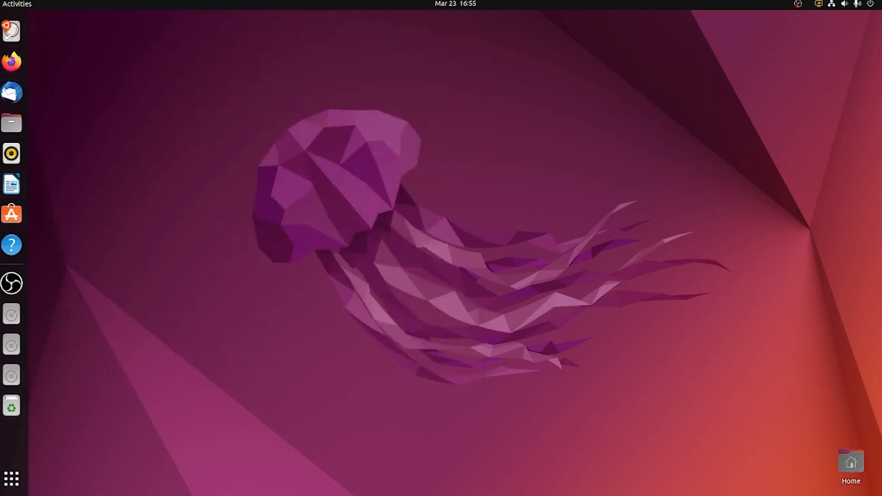
pyautogui.moveTo(11, 30)
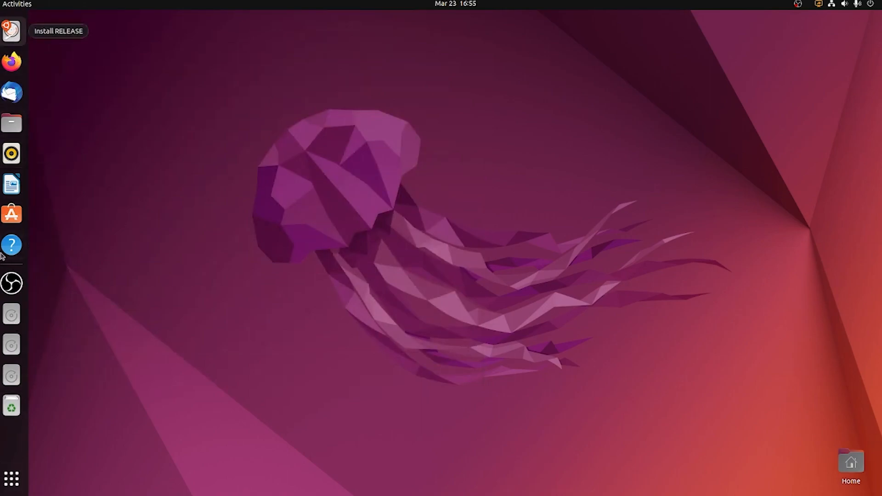
pyautogui.moveTo(10, 425)
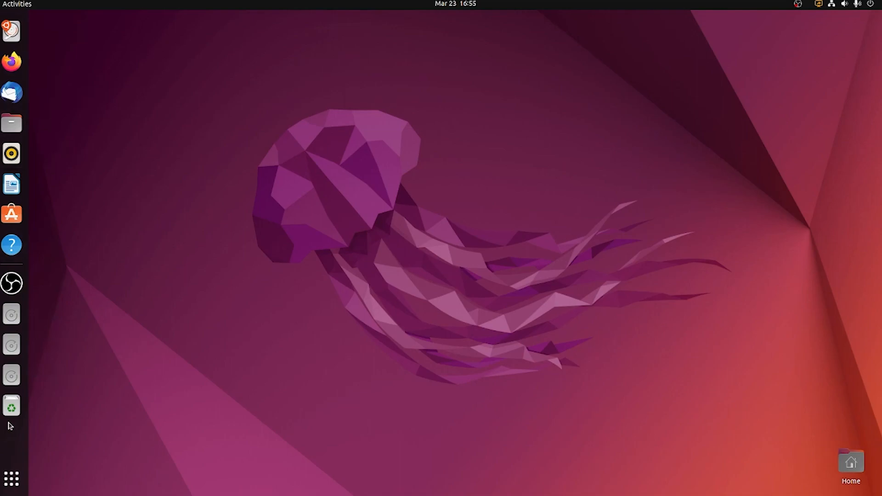
pyautogui.moveTo(8, 272)
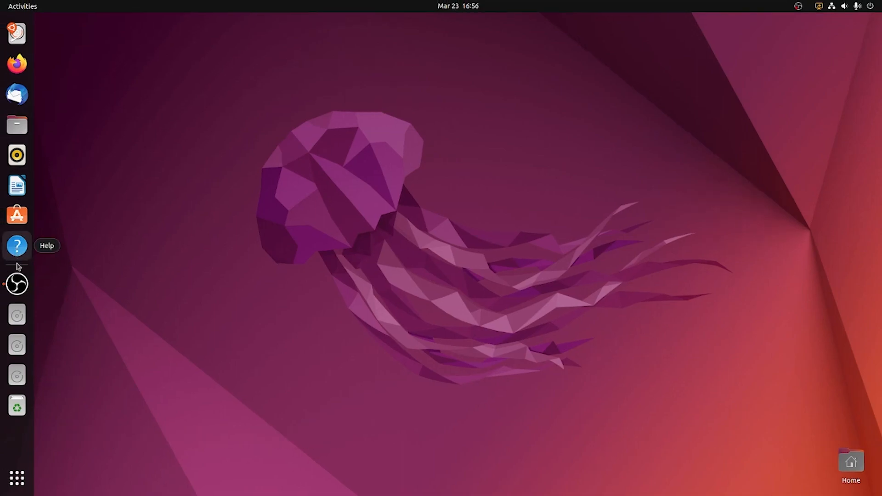
pyautogui.moveTo(16, 479)
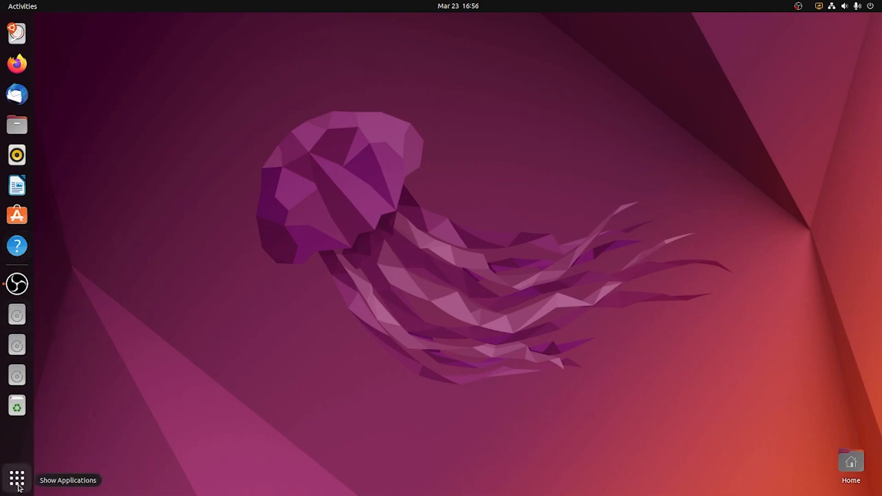
# Step: Show Ubuntu's full app grid and look through the Utilities folder twice
pyautogui.click(17, 478)
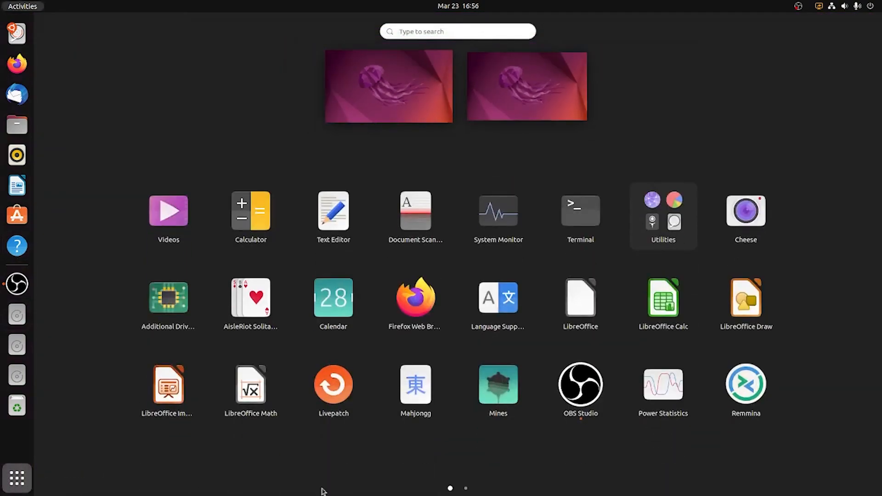
pyautogui.moveTo(182, 263)
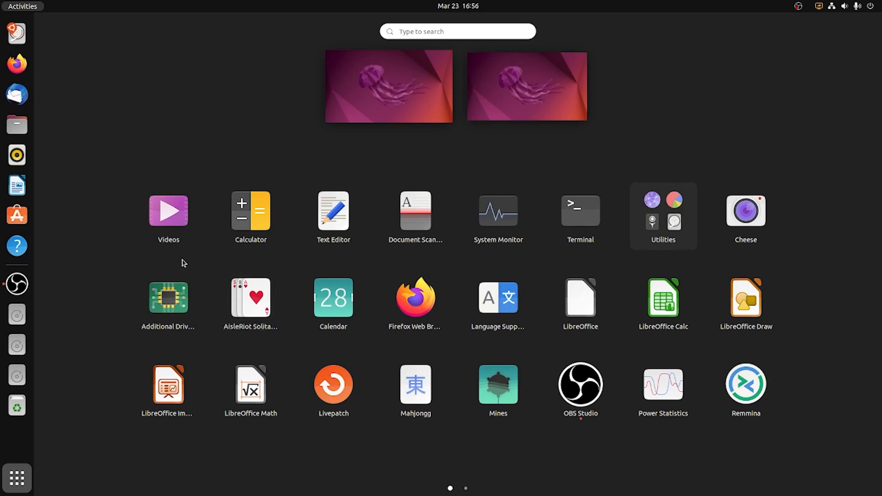
pyautogui.moveTo(172, 227)
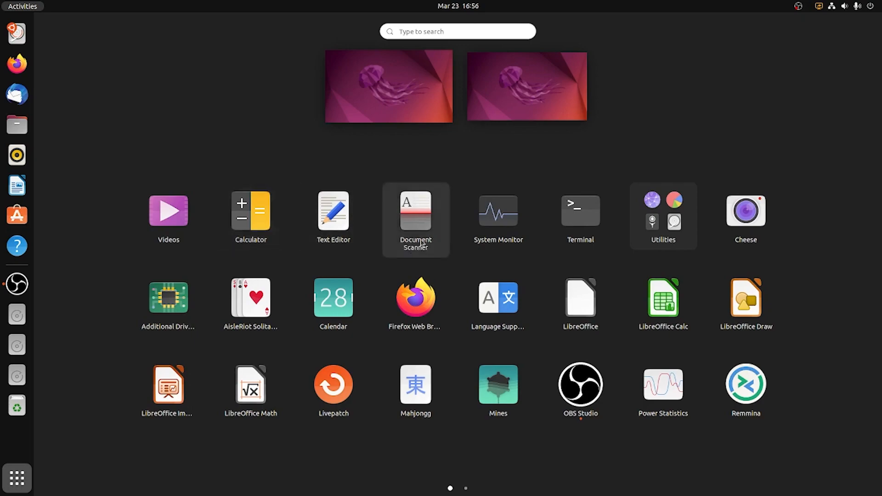
pyautogui.moveTo(497, 215)
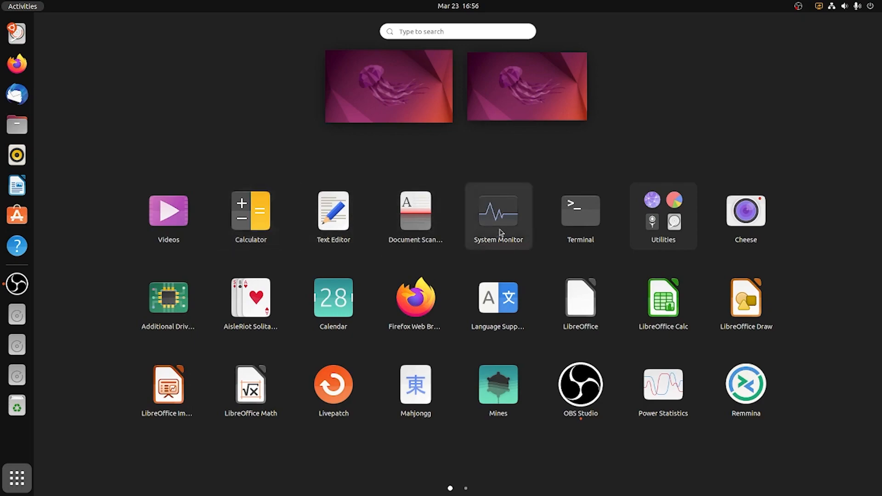
pyautogui.moveTo(579, 232)
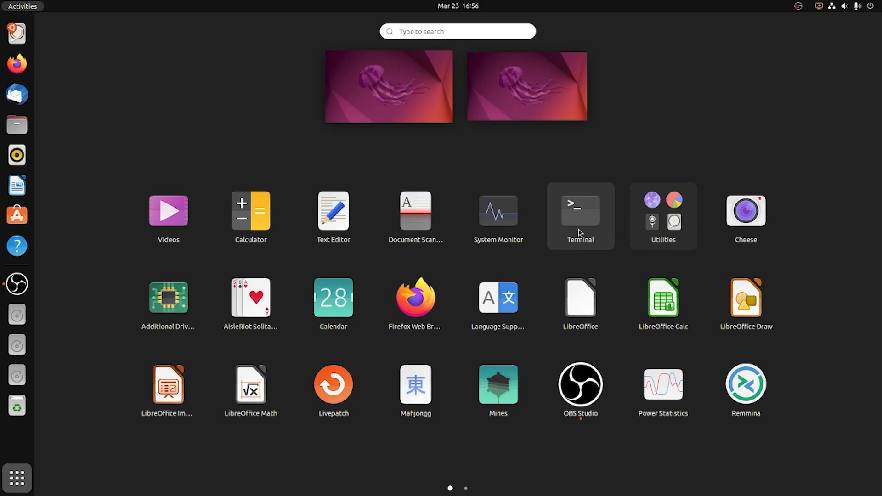
pyautogui.click(662, 216)
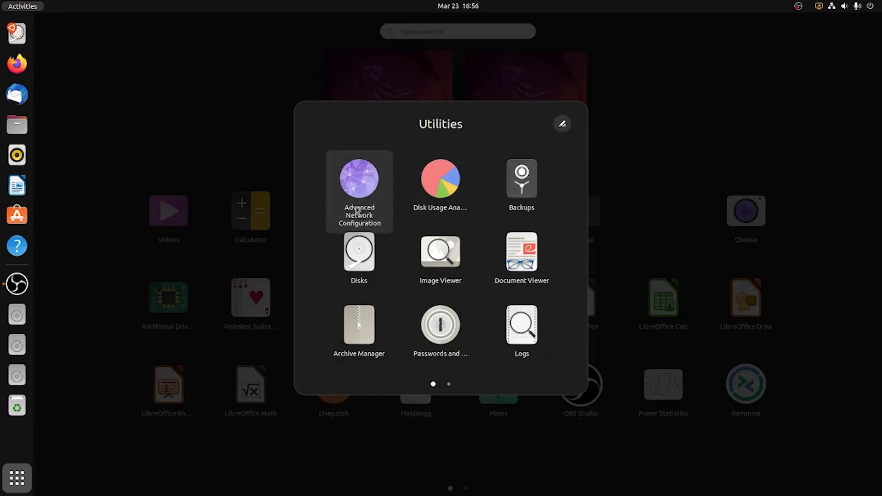
pyautogui.moveTo(440, 185)
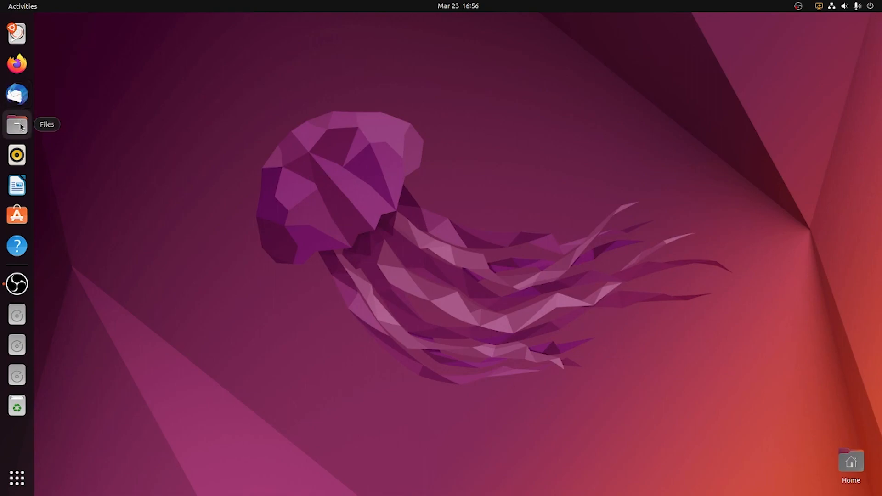
pyautogui.moveTo(17, 155)
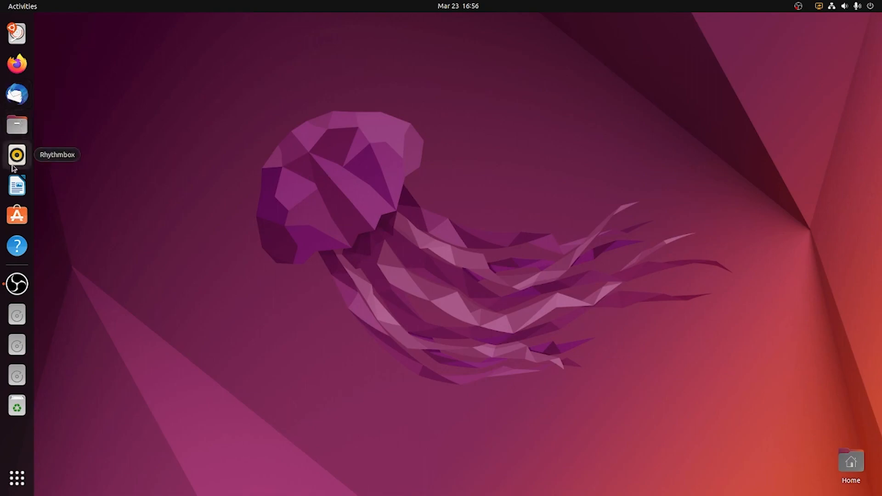
pyautogui.click(16, 478)
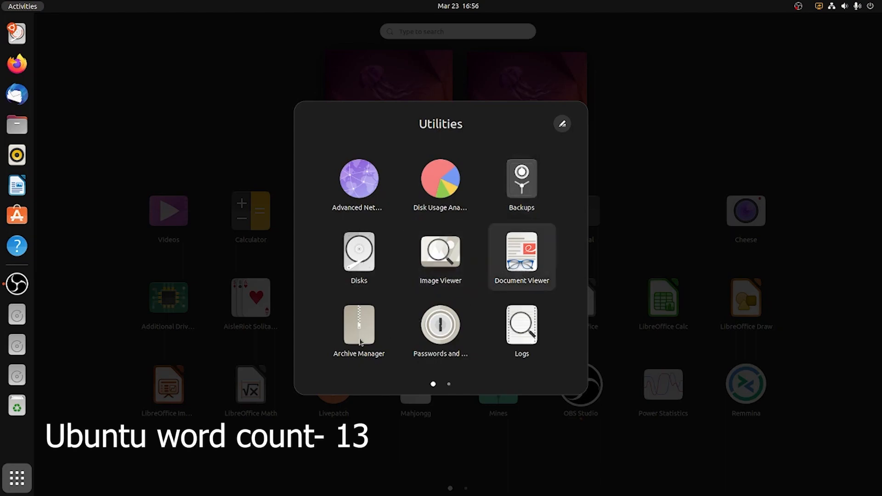
pyautogui.moveTo(440, 325)
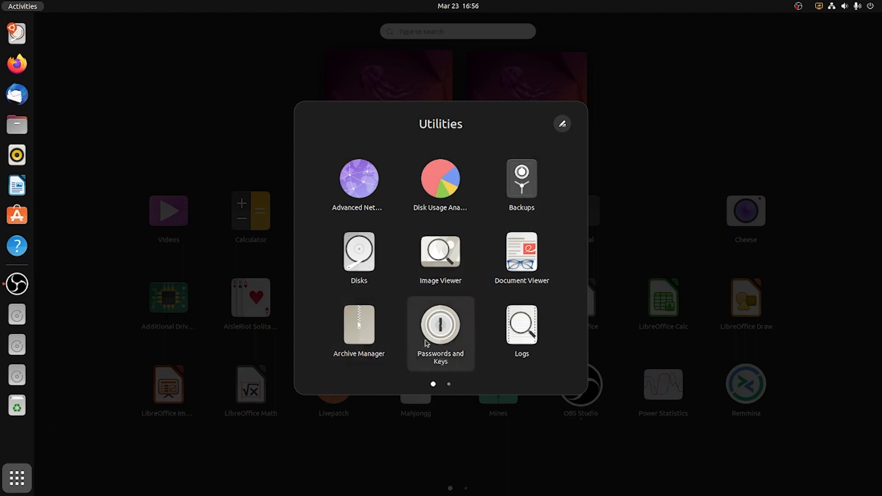
pyautogui.moveTo(520, 329)
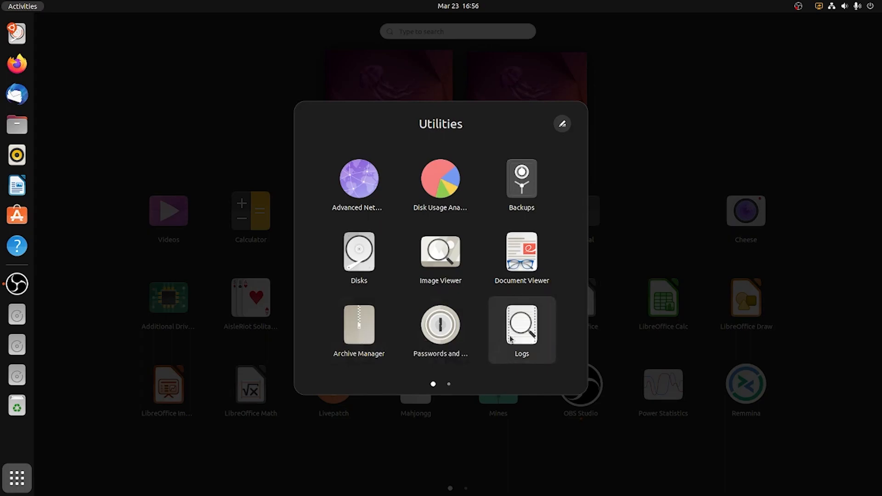
pyautogui.click(448, 384)
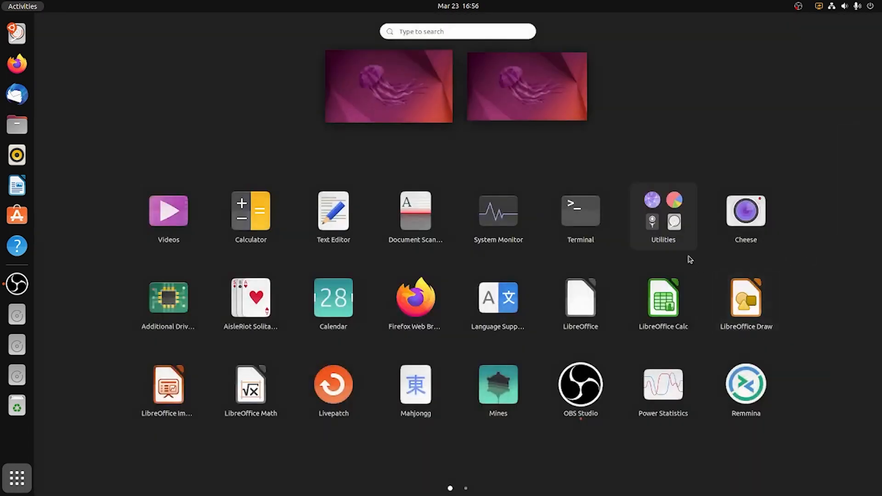
pyautogui.moveTo(745, 242)
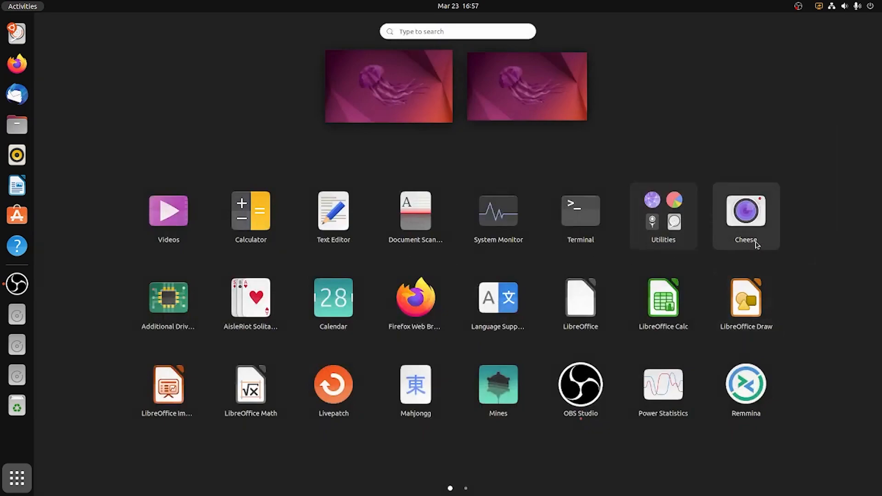
pyautogui.click(167, 297)
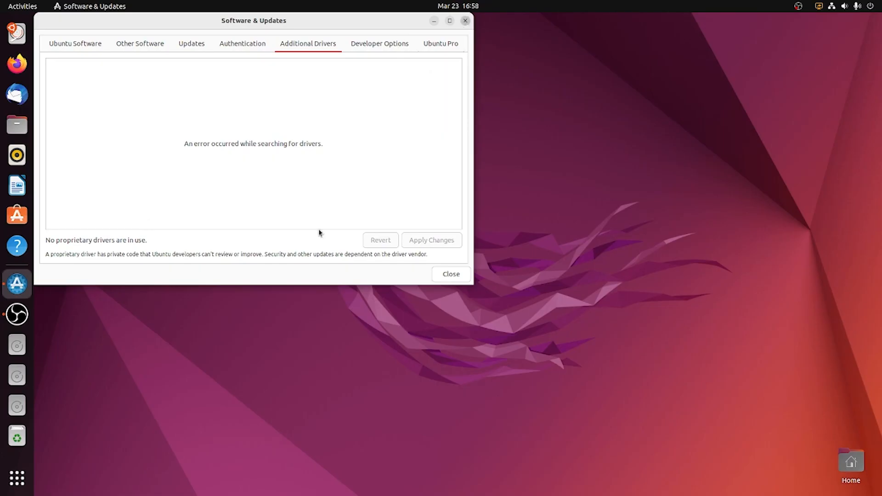
pyautogui.click(16, 477)
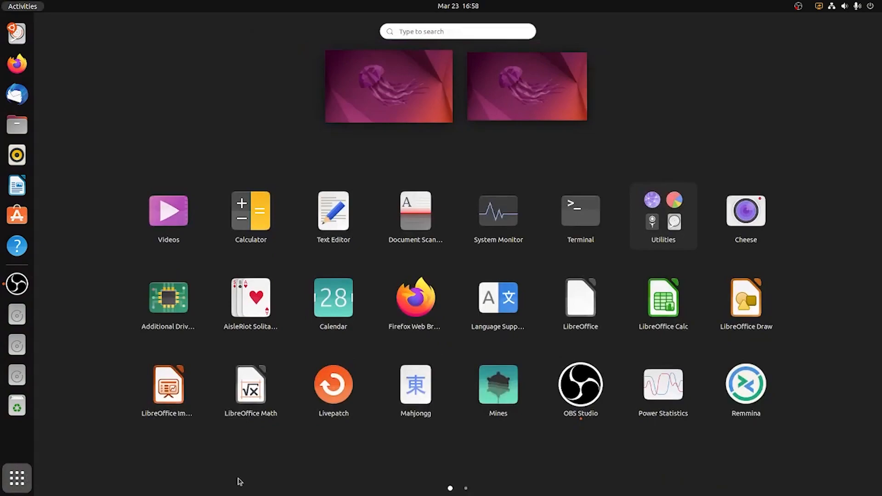
pyautogui.moveTo(250, 298)
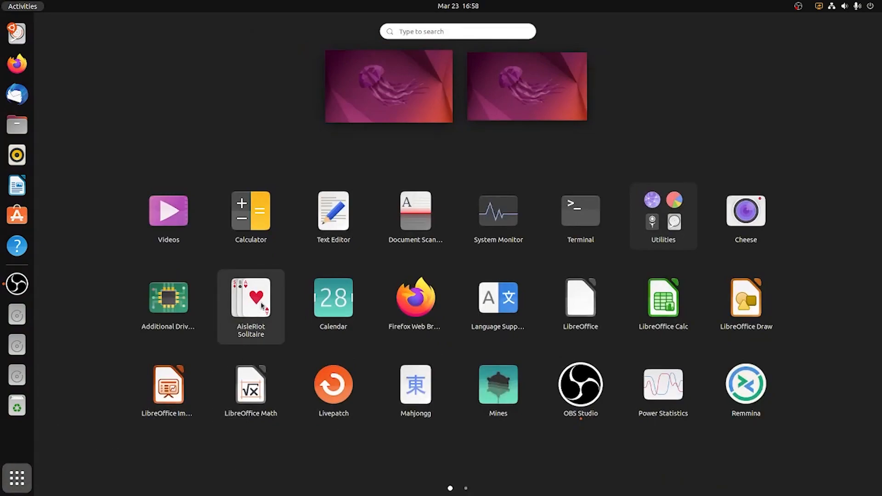
pyautogui.moveTo(333, 297)
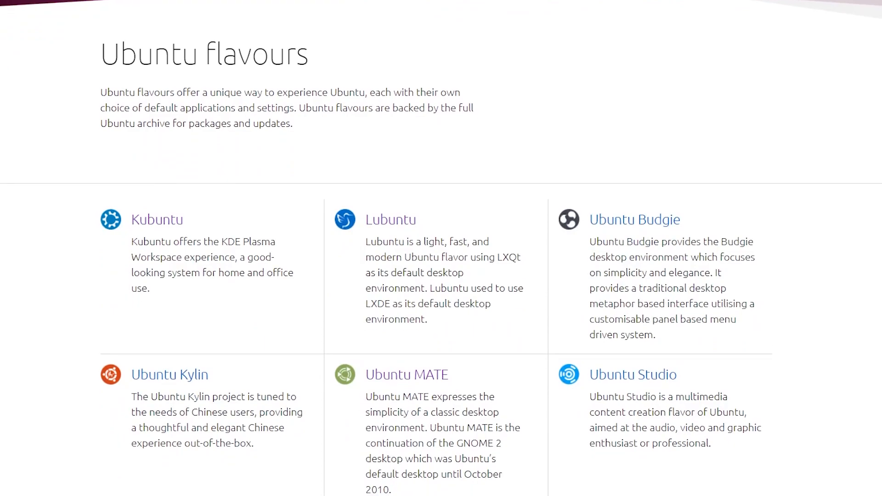
# Step: From the Ubuntu flavours page visit the Lubuntu and Ubuntu MATE home pages
pyautogui.scroll(-3)
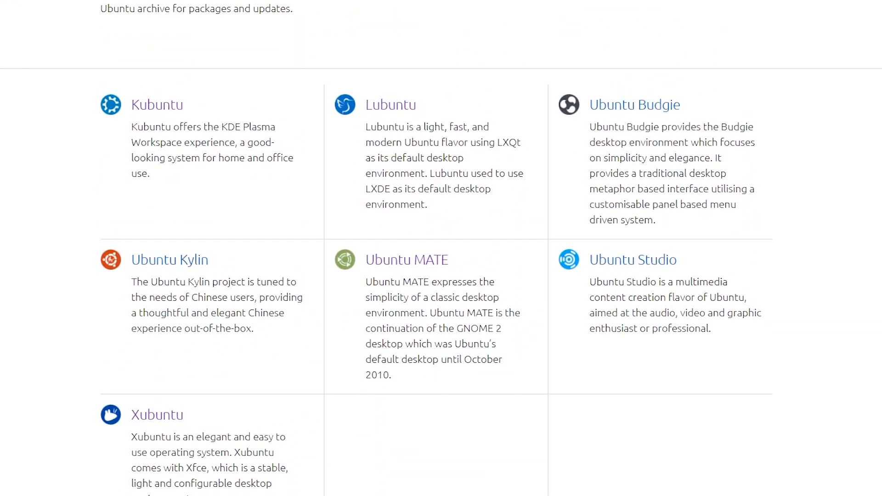
pyautogui.click(157, 105)
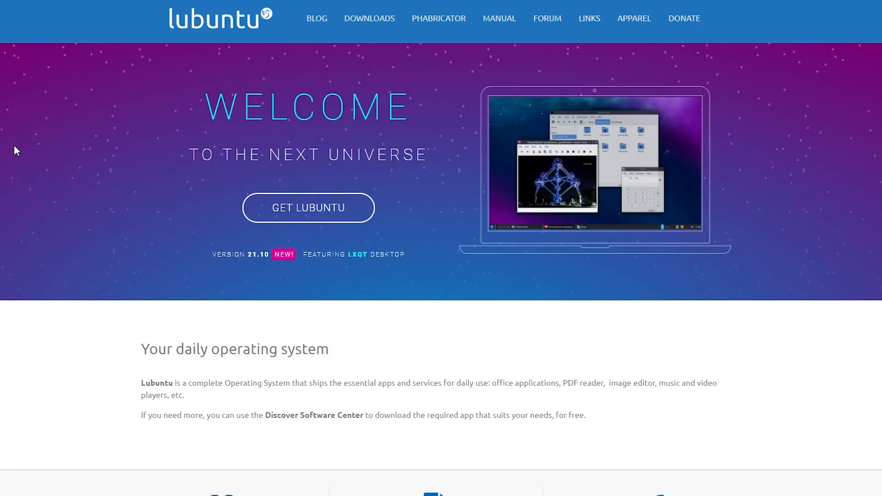
pyautogui.moveTo(316, 16)
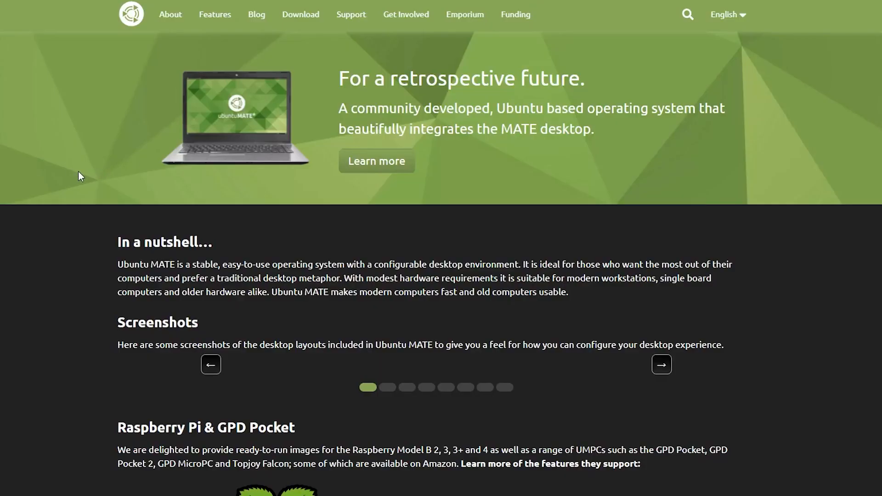
pyautogui.scroll(-3)
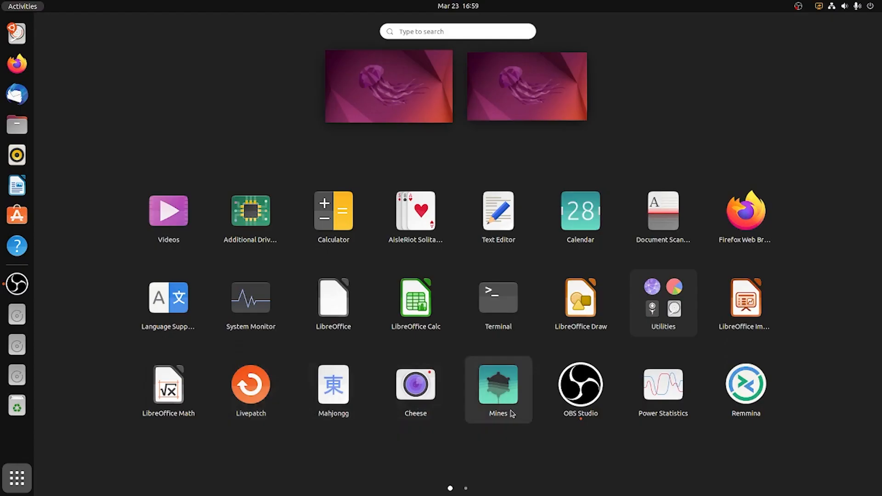
pyautogui.moveTo(579, 388)
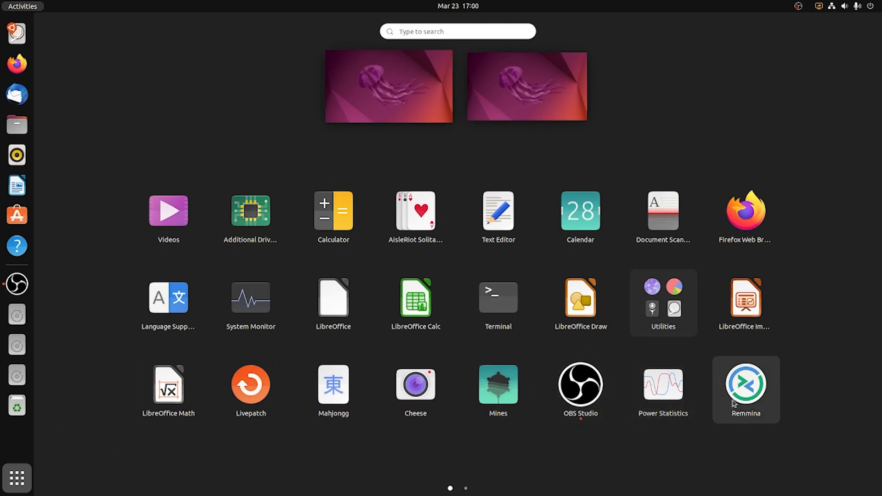
# Step: Launch Remmina from the app grid, dismiss its What's New dialog, and close the window
pyautogui.click(745, 384)
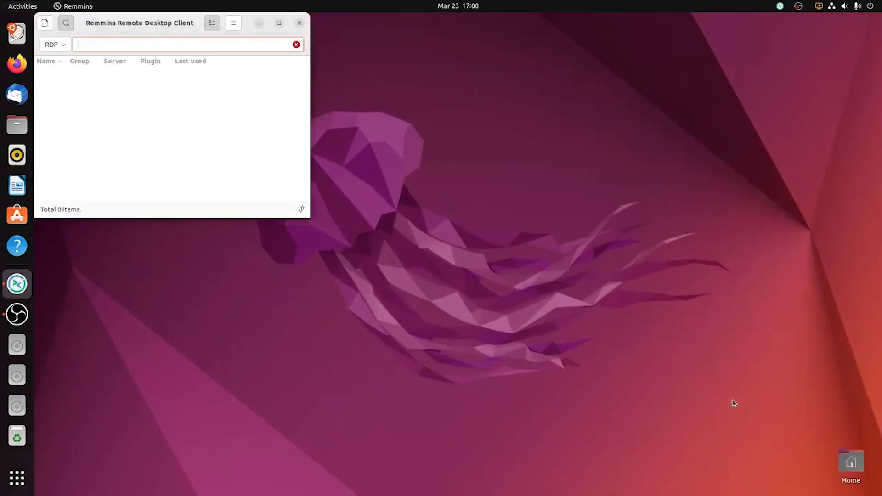
pyautogui.moveTo(129, 35)
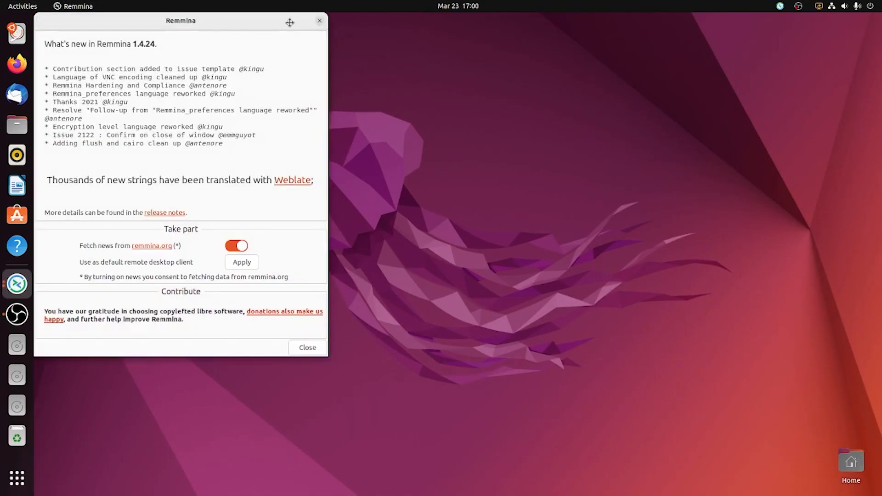
pyautogui.click(307, 348)
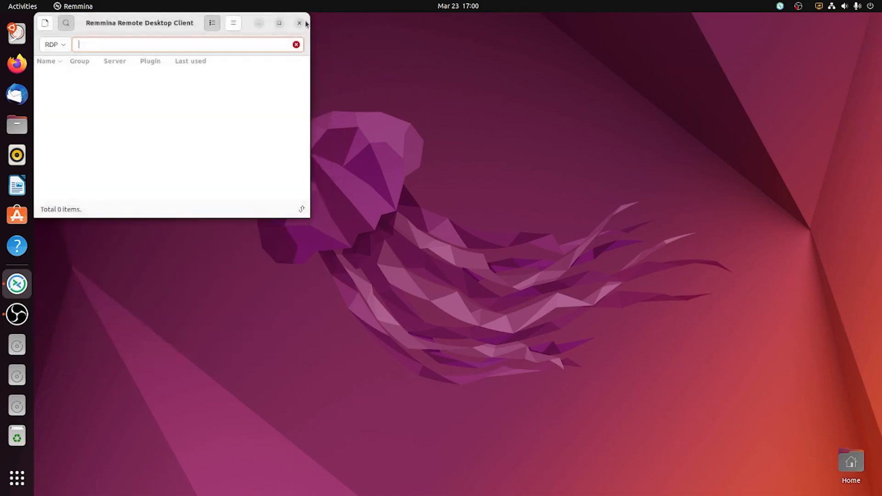
pyautogui.click(22, 7)
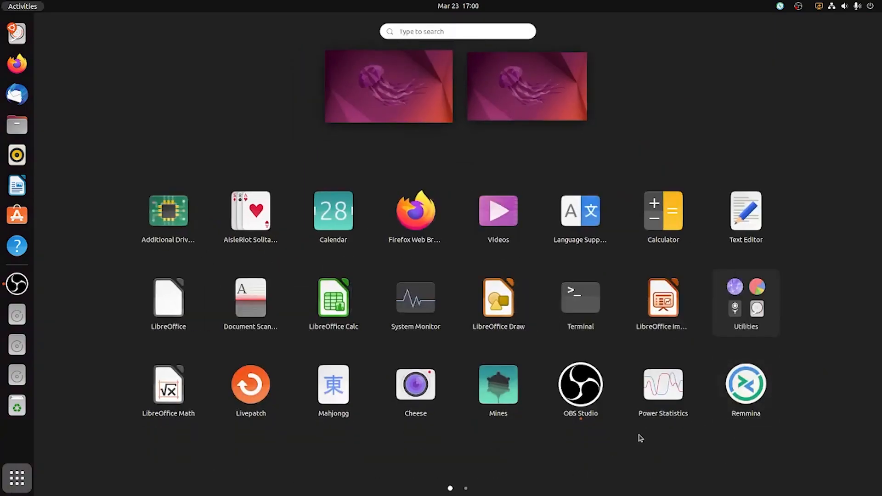
# Step: Move the app grid to its second page showing Settings, Shotwell, Sudoku and VLC
pyautogui.hscroll(-3)
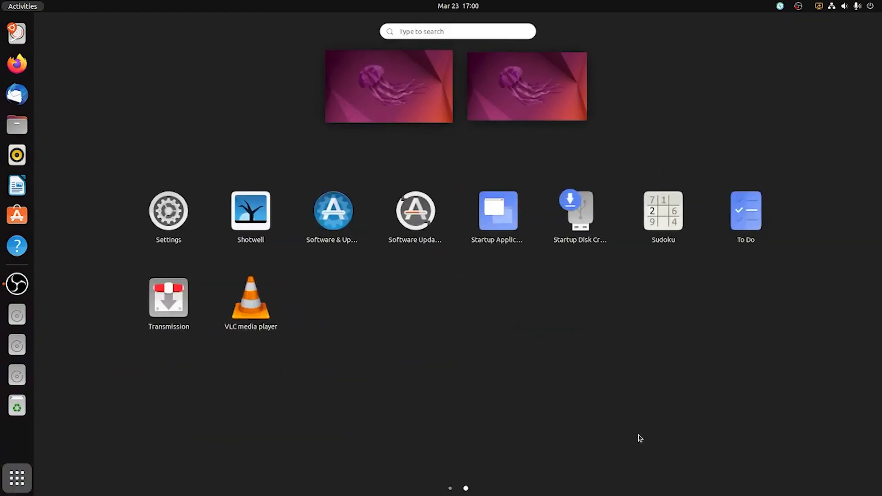
pyautogui.moveTo(587, 416)
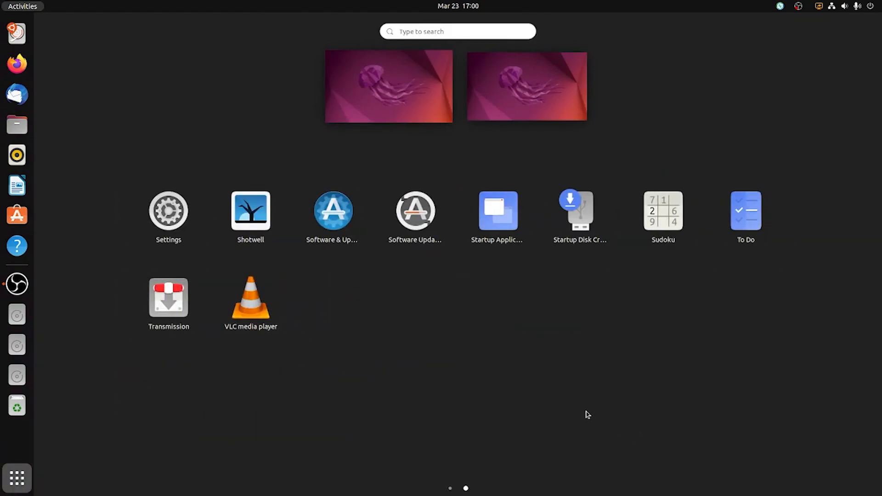